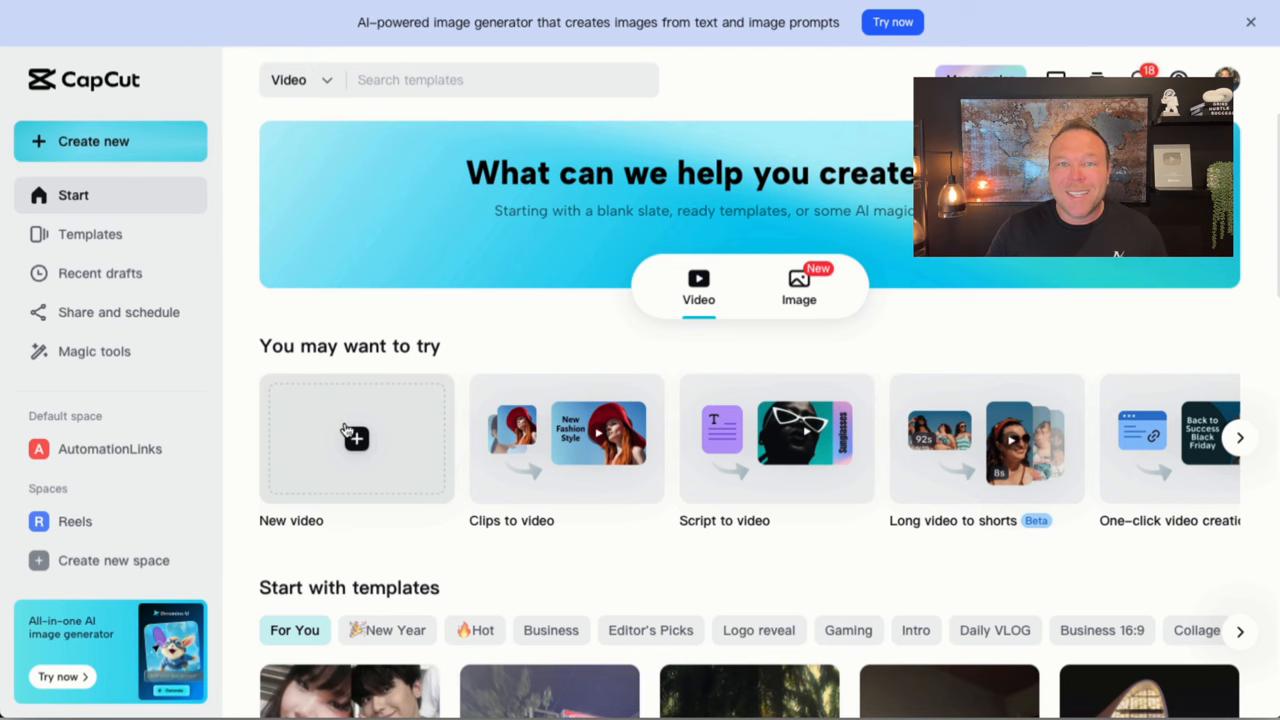
# - Start a new blank CapCut video project holding the 7:47 audio recording
pyautogui.click(356, 437)
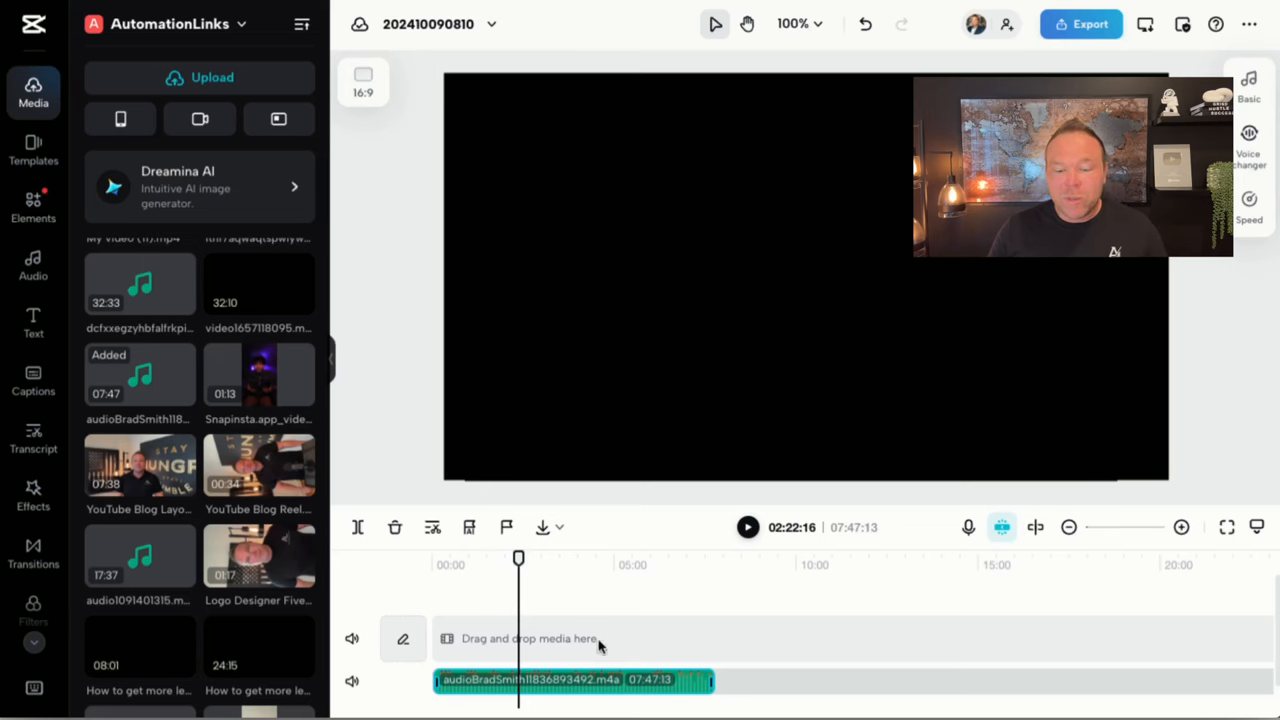
# - Generate auto captions in CapCut from the recording's speech
pyautogui.click(33, 378)
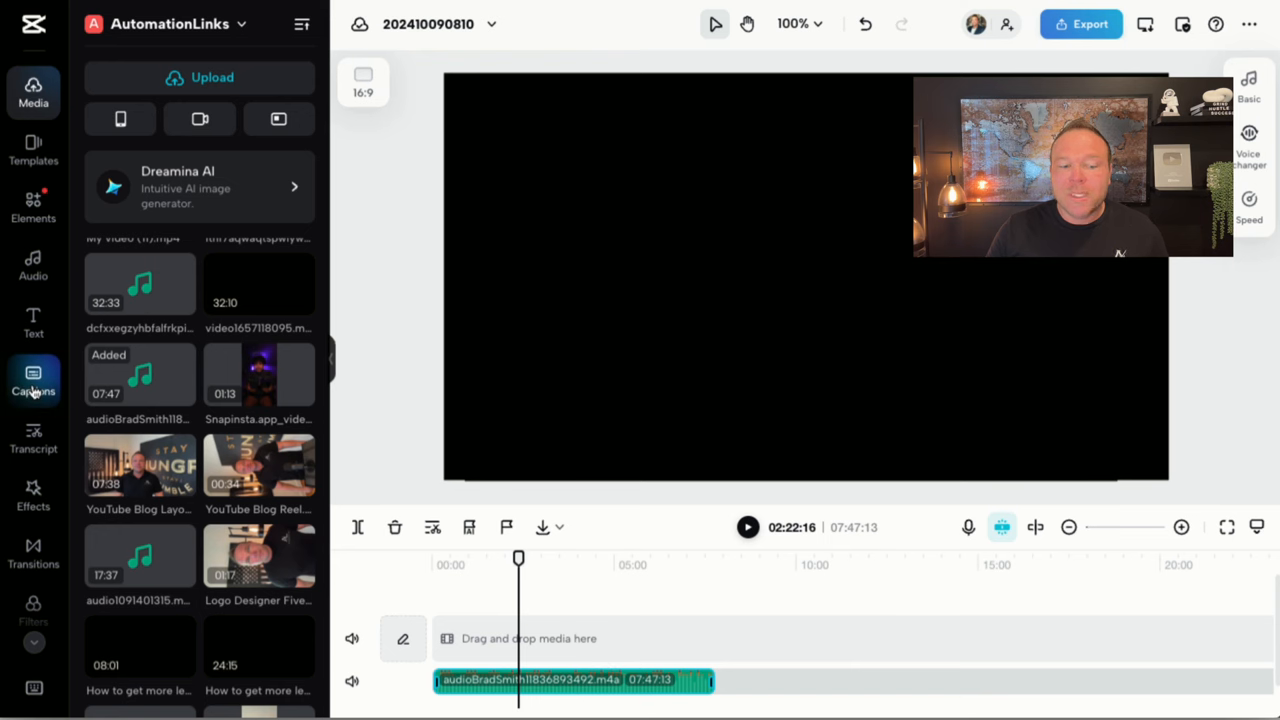
pyautogui.click(33, 380)
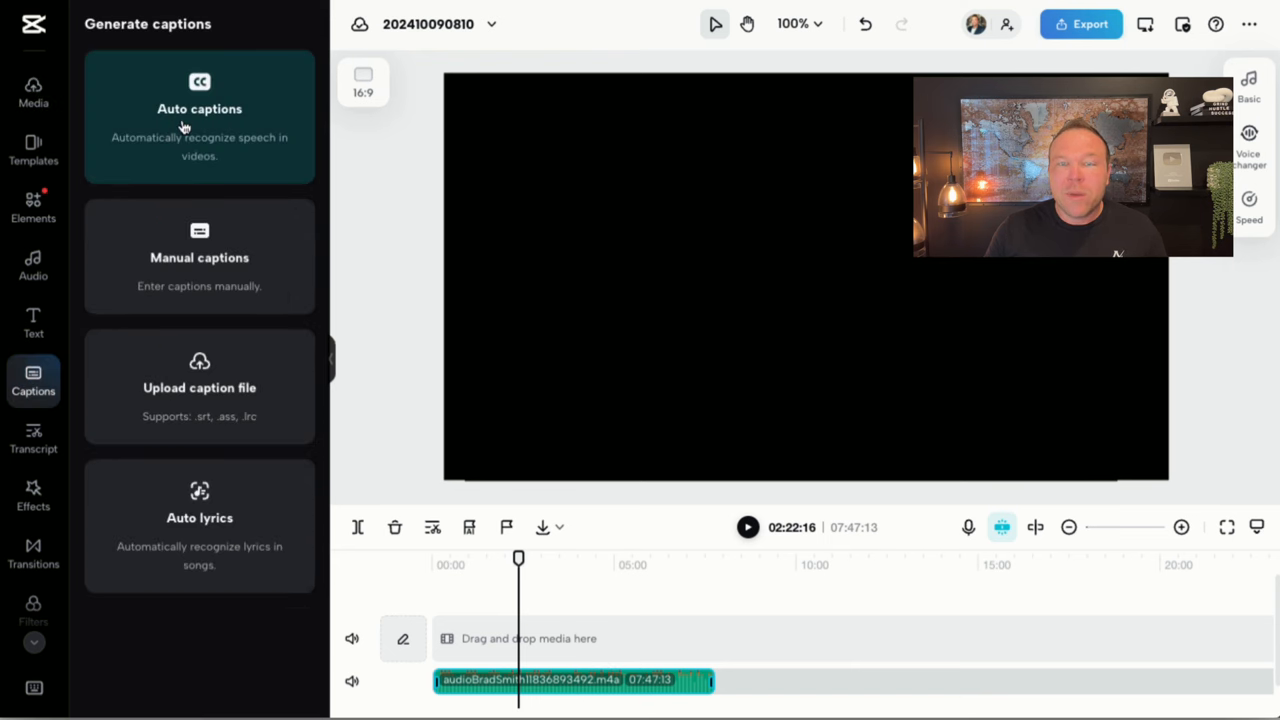
pyautogui.click(199, 115)
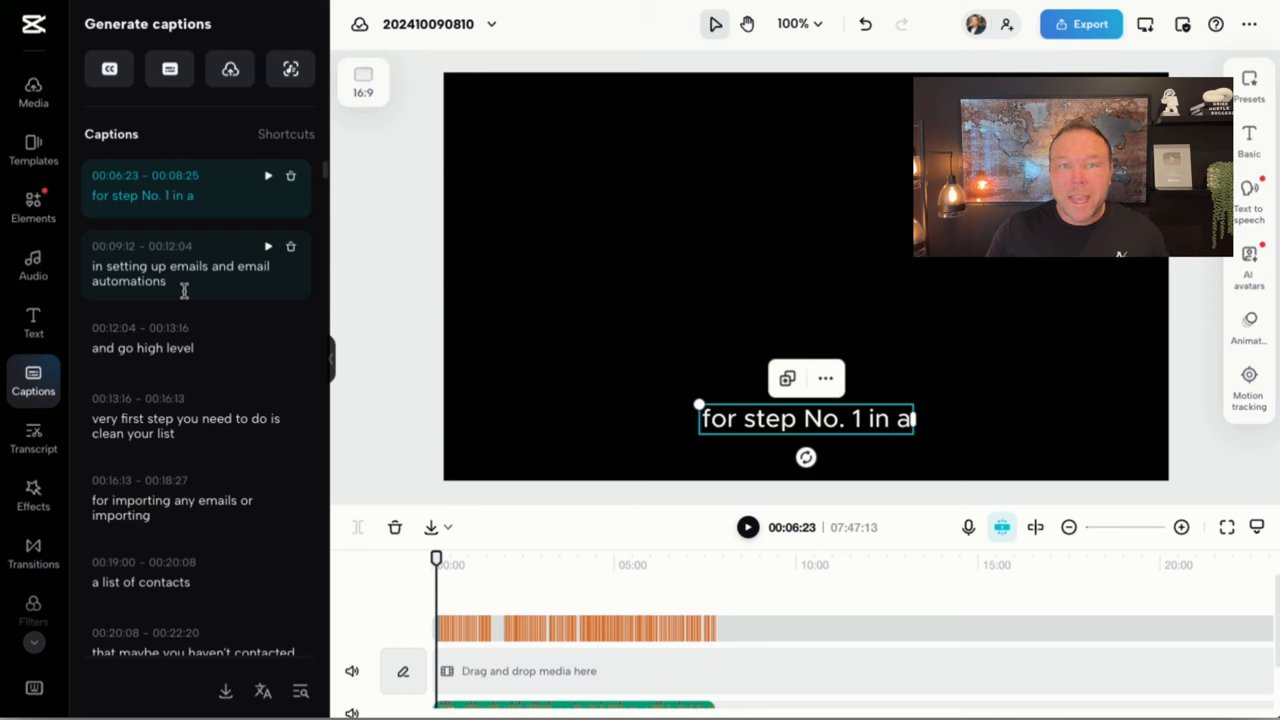
pyautogui.moveTo(238, 620)
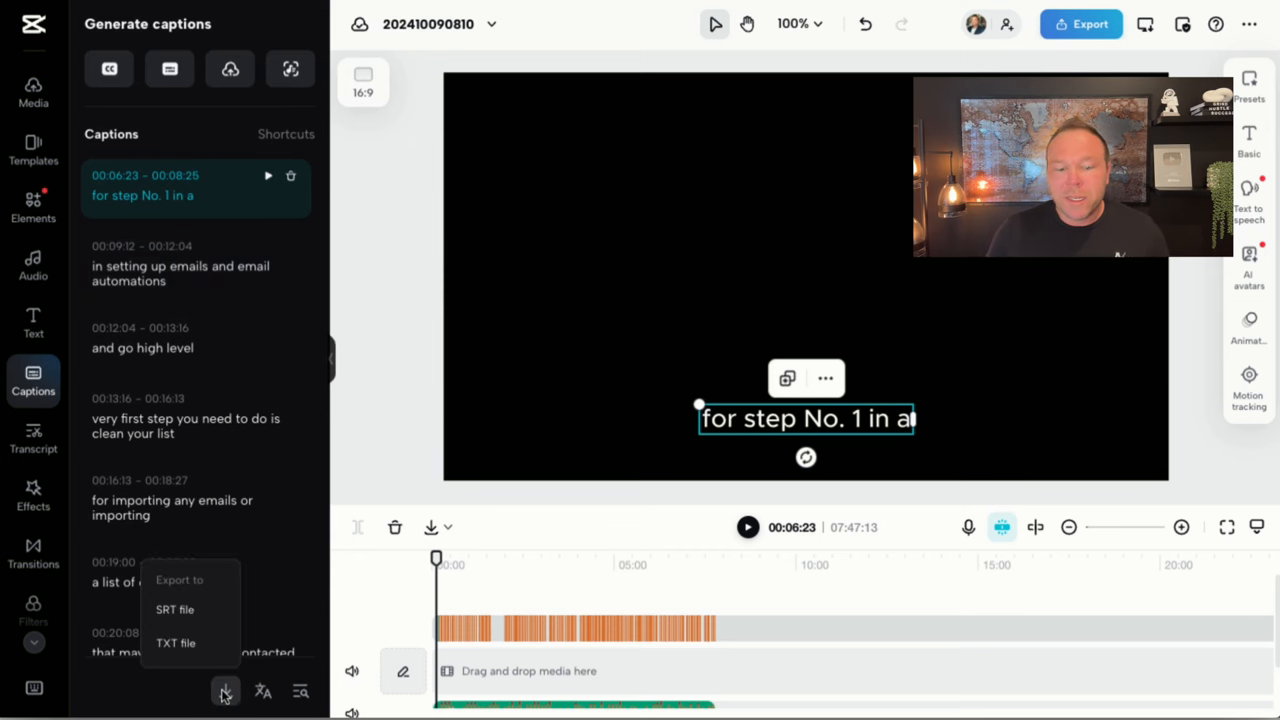
# - Export the CapCut captions as a TXT transcript file
pyautogui.click(175, 642)
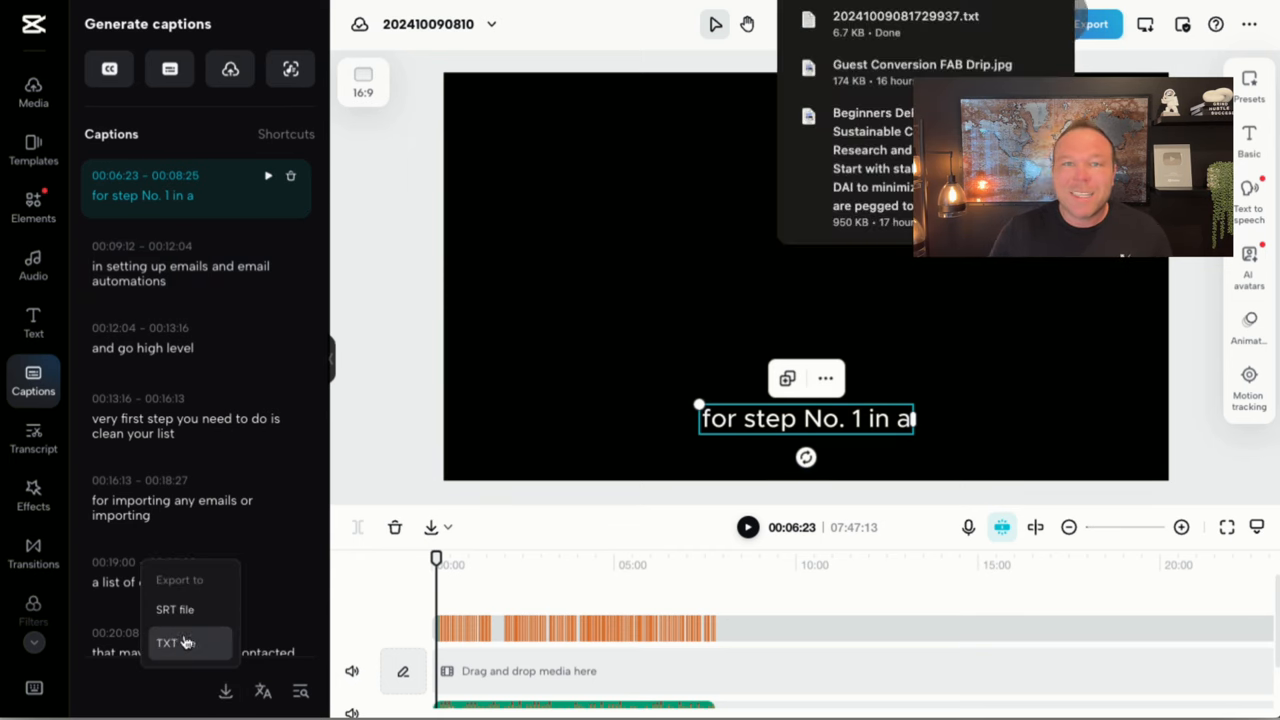
pyautogui.moveTo(530, 344)
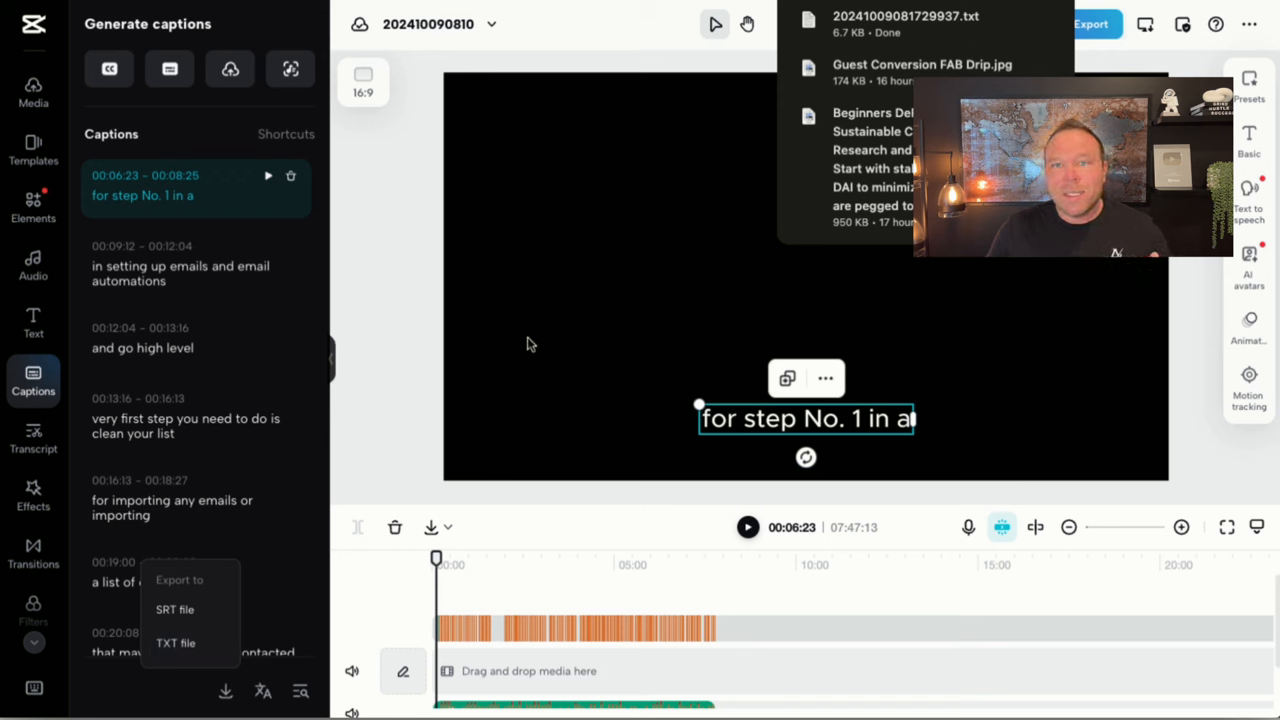
pyautogui.moveTo(870, 20)
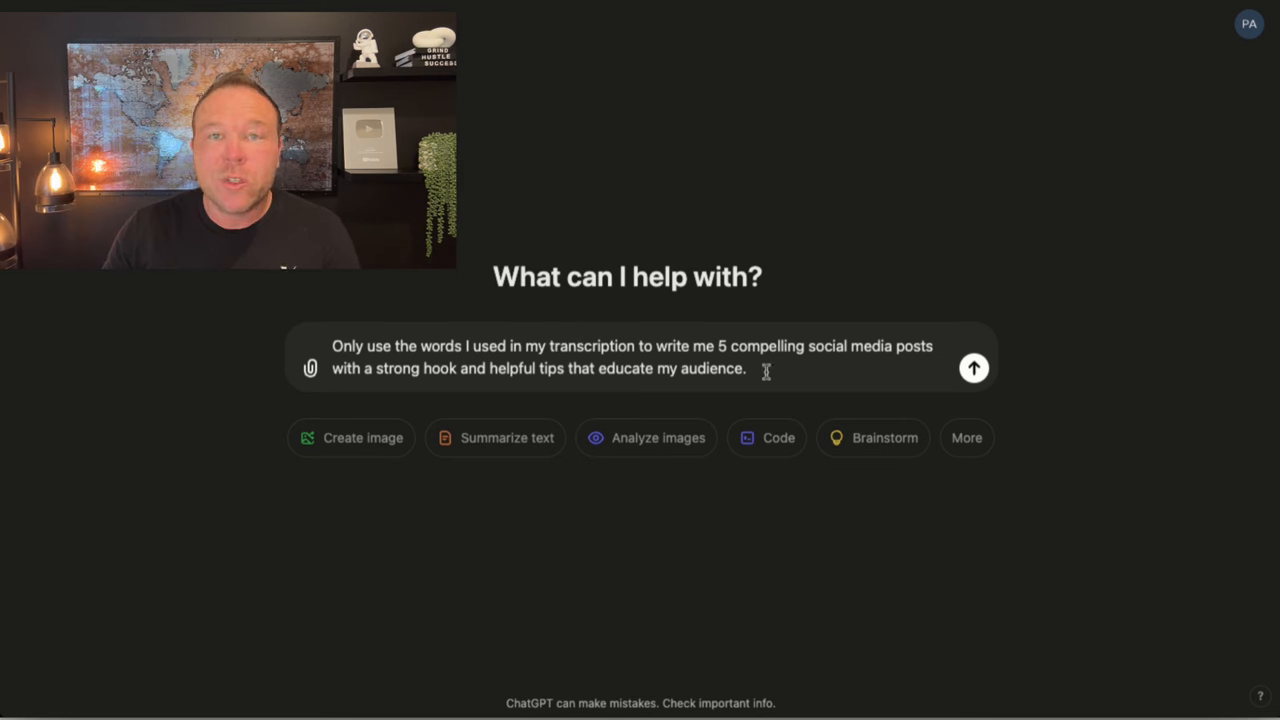
pyautogui.moveTo(873, 388)
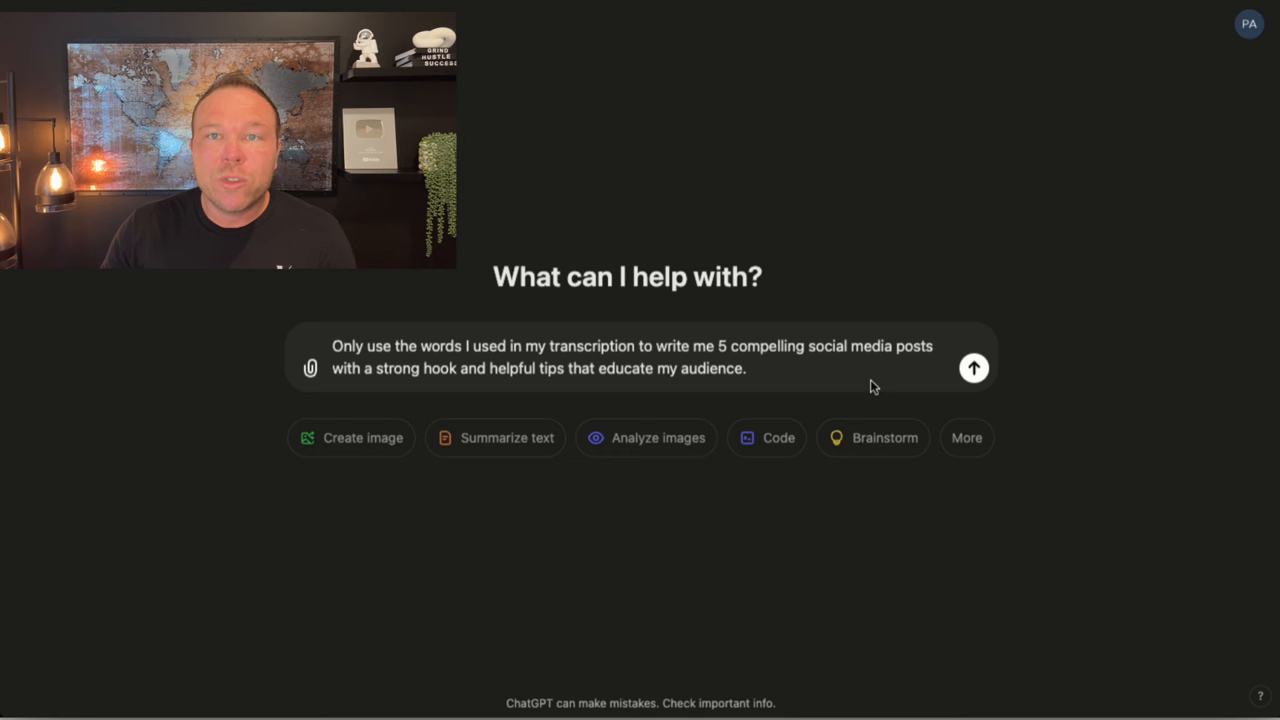
pyautogui.moveTo(851, 385)
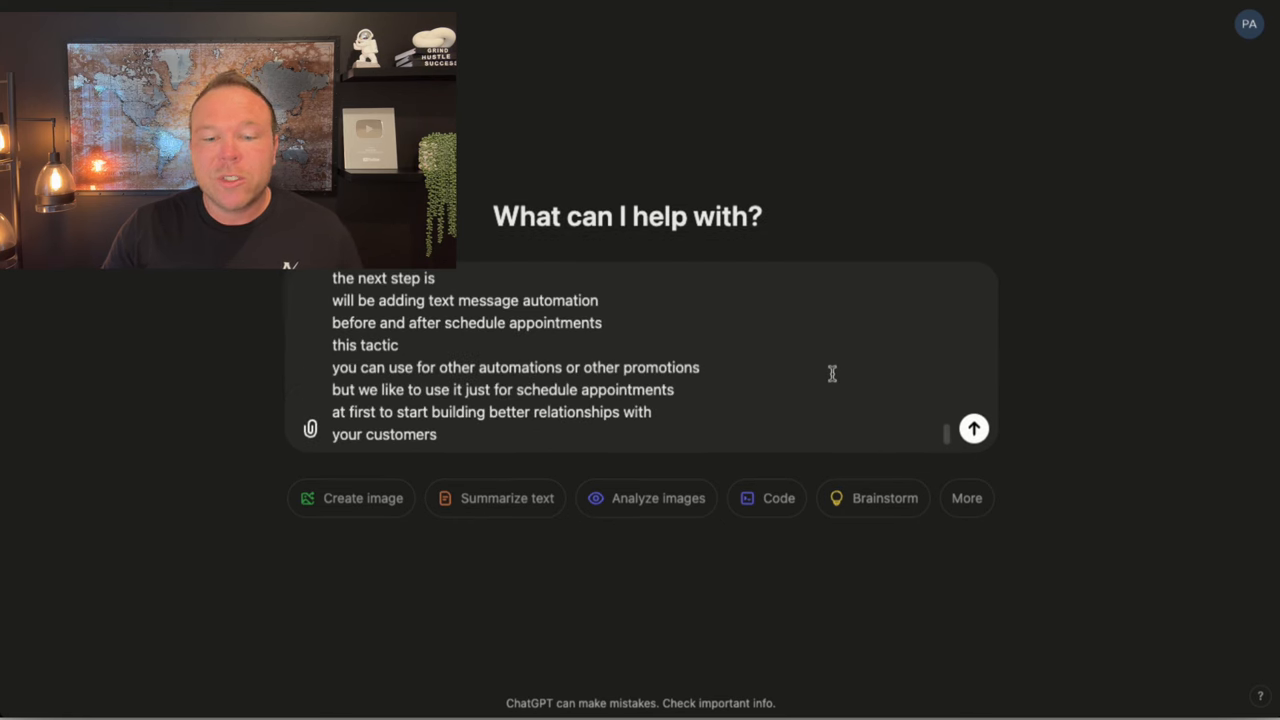
# - Send ChatGPT the pasted transcript with the request for five social media posts
pyautogui.click(973, 428)
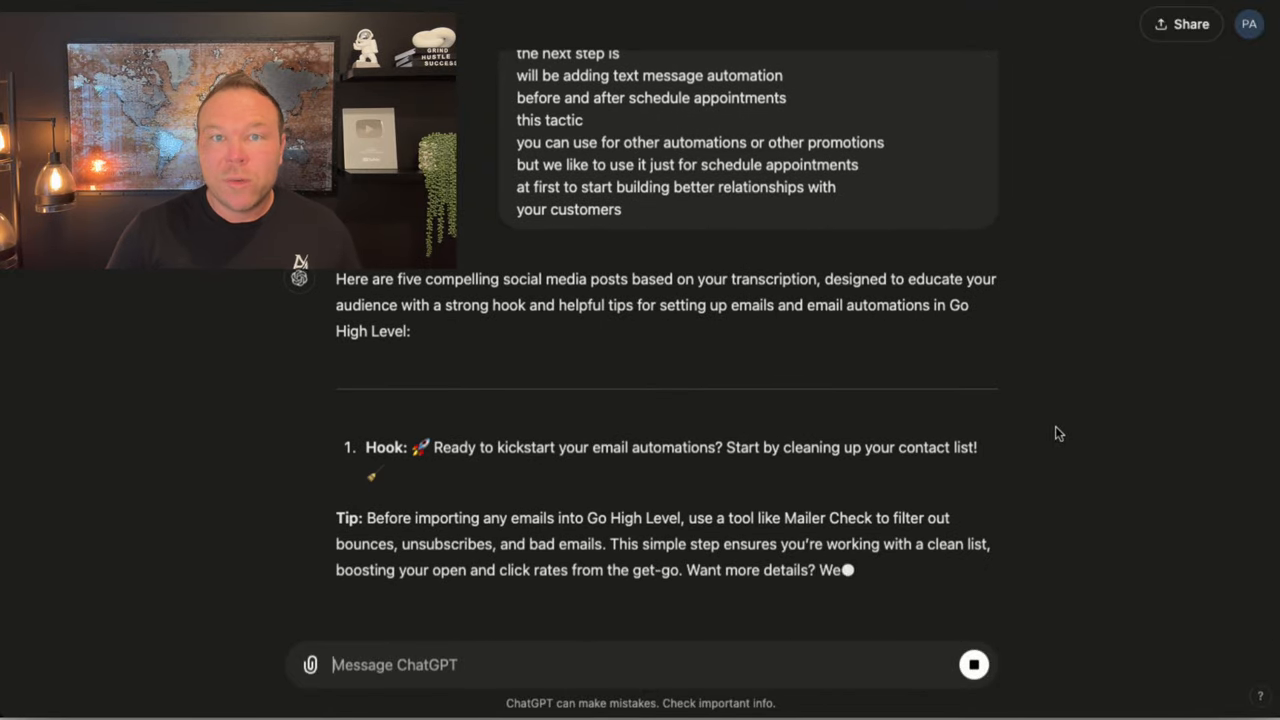
# - Scroll through ChatGPT's generated hook-and-tip social posts
pyautogui.scroll(-3)
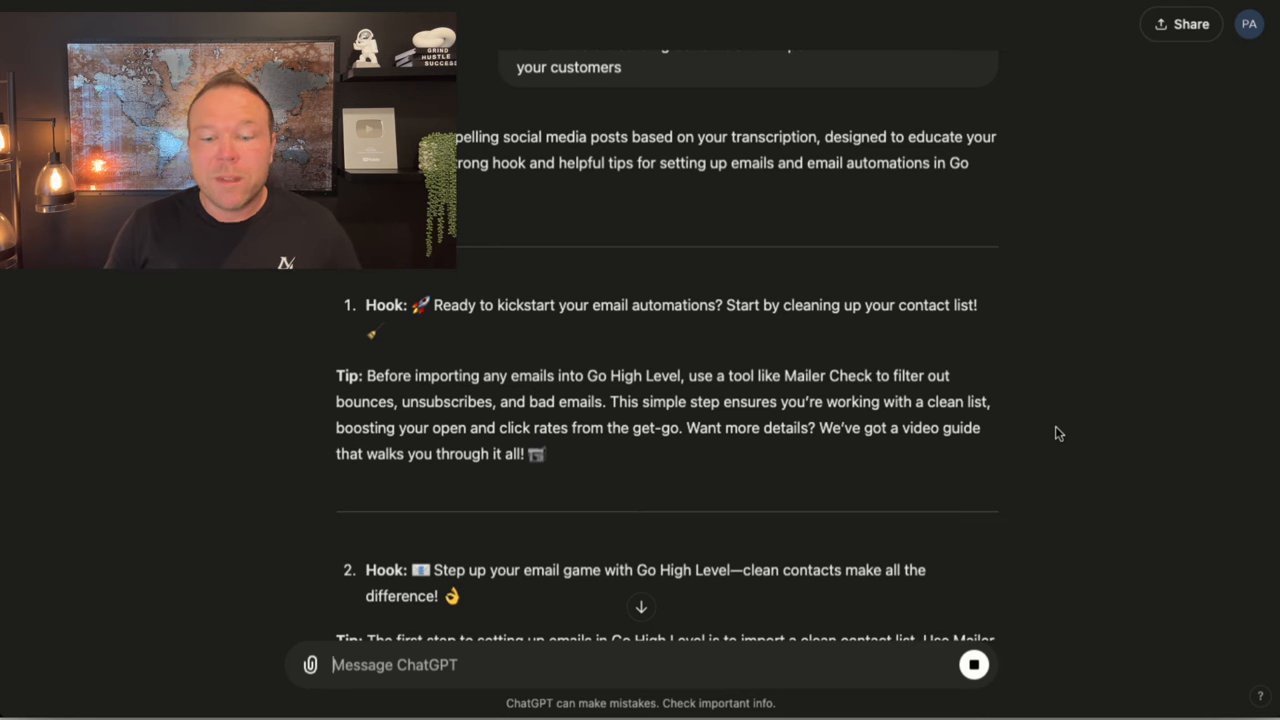
pyautogui.scroll(-3)
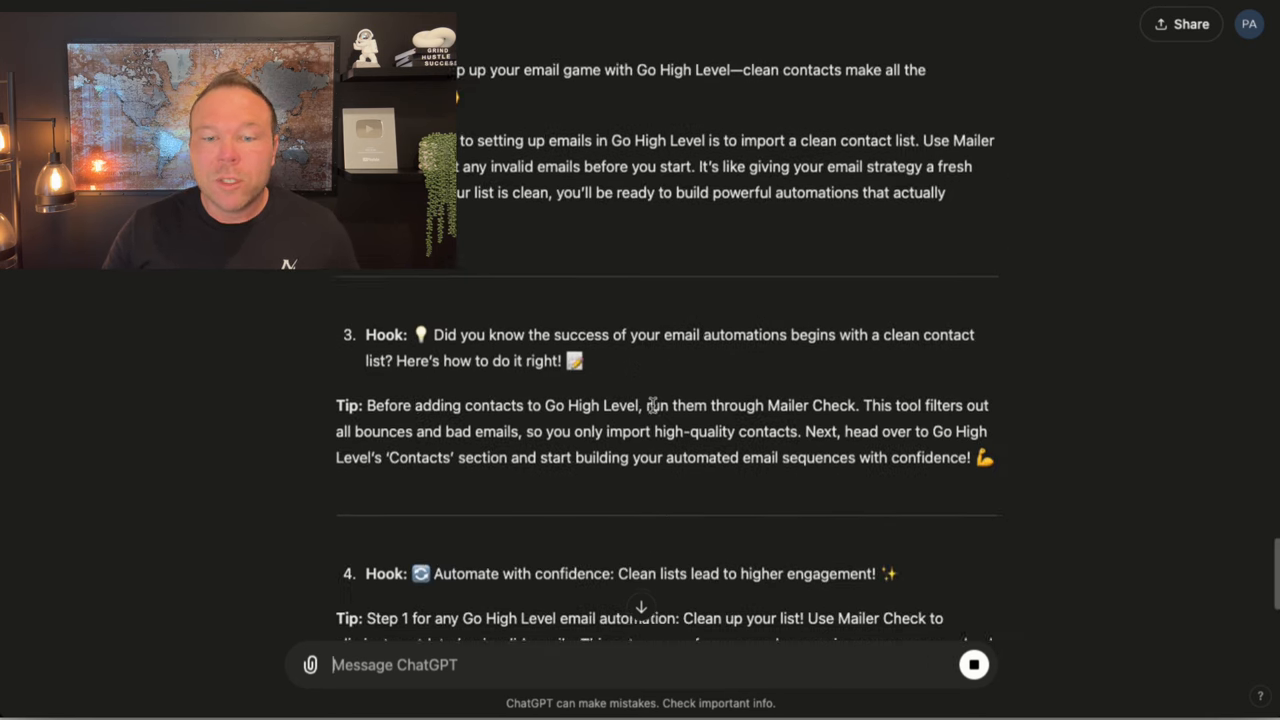
pyautogui.scroll(-3)
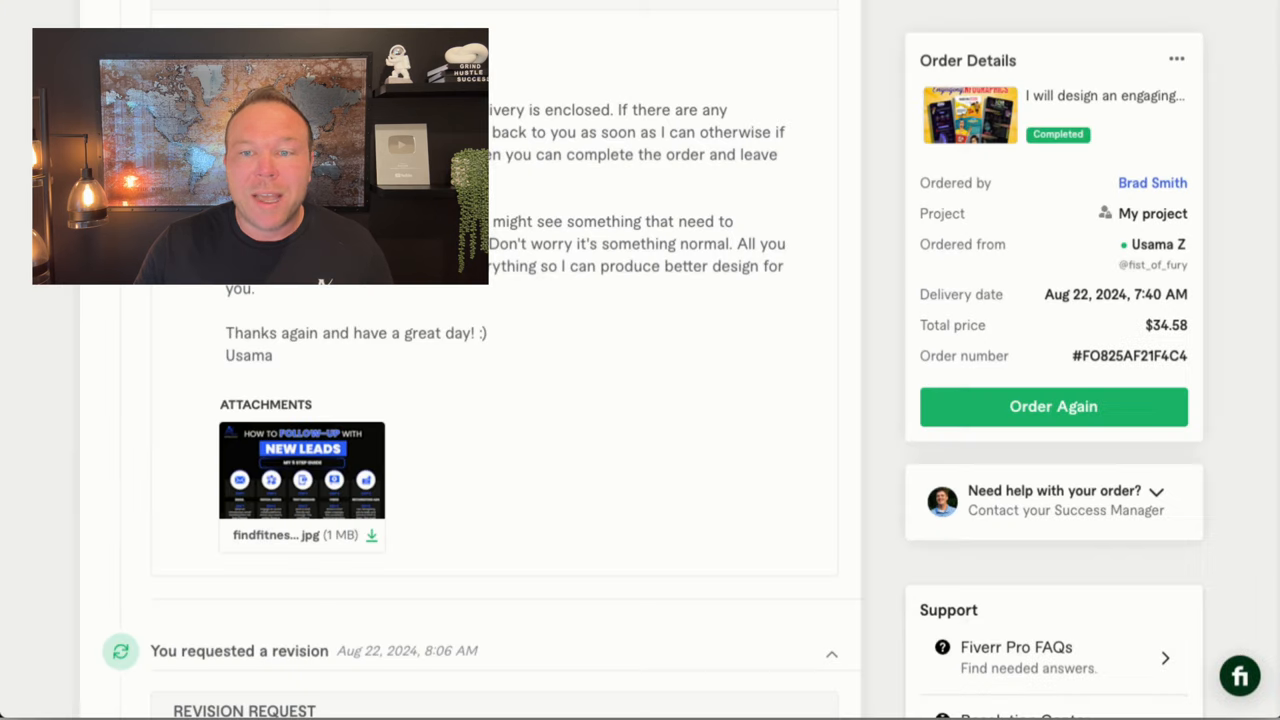
pyautogui.moveTo(345, 452)
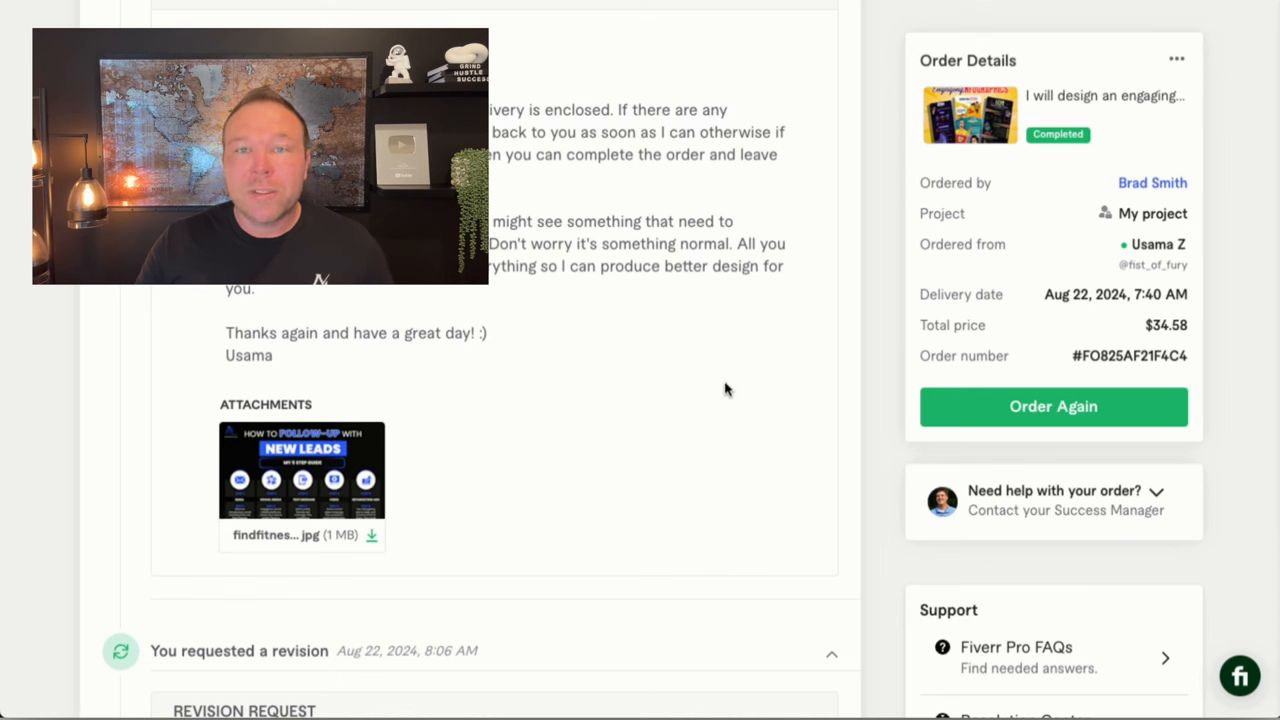
# - Open the completed Fiverr order with its delivered follow-up infographic
pyautogui.click(302, 470)
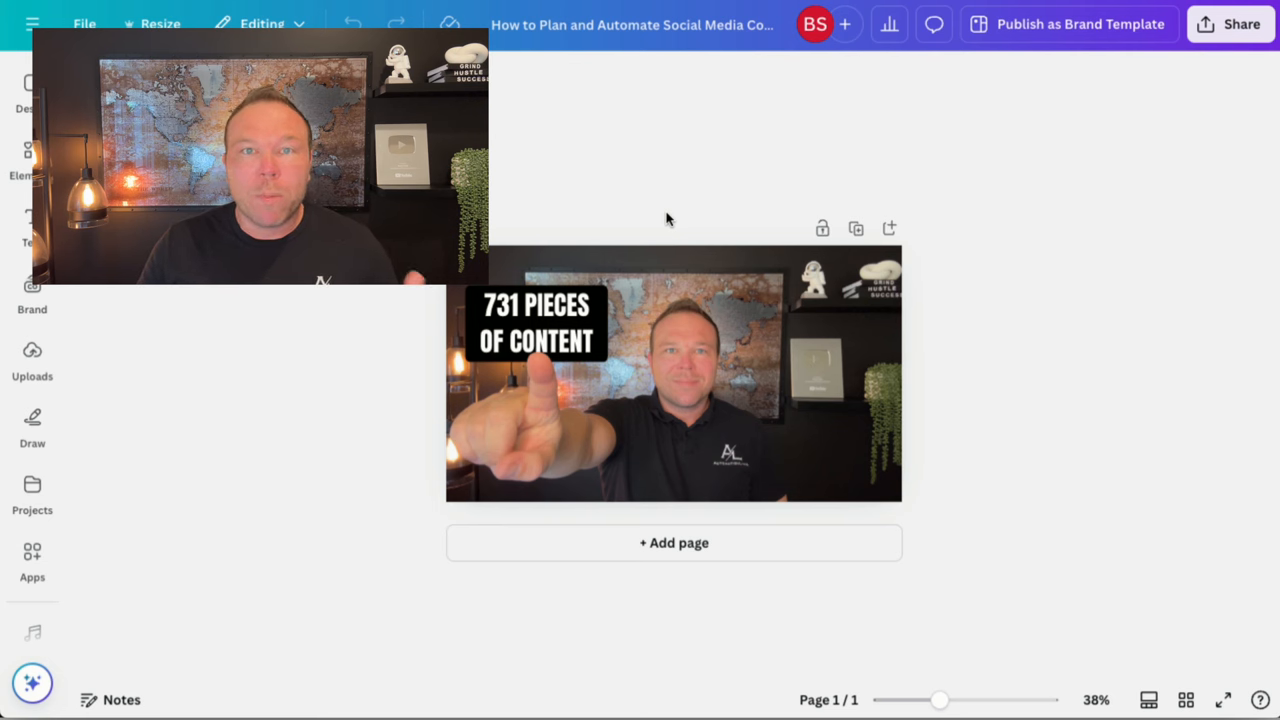
# - Select the '731 PIECES OF CONTENT' heading and choose Download from Canva's Share menu
pyautogui.click(535, 322)
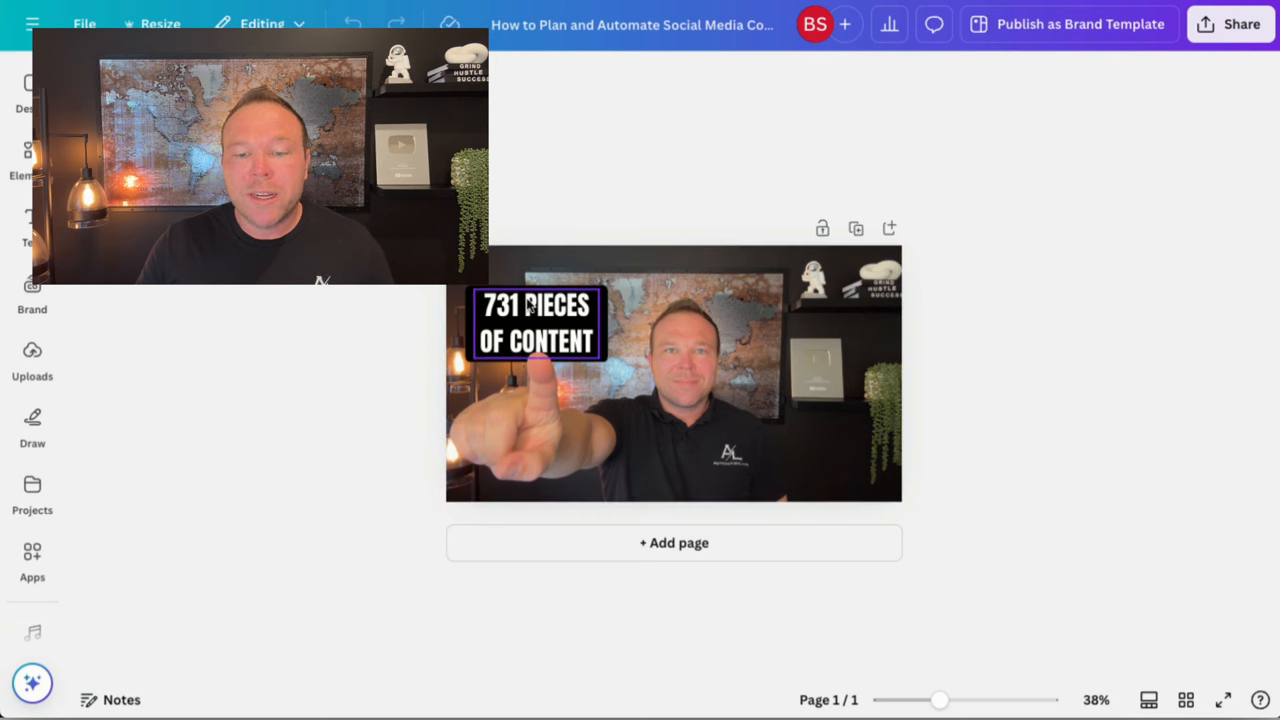
pyautogui.click(535, 320)
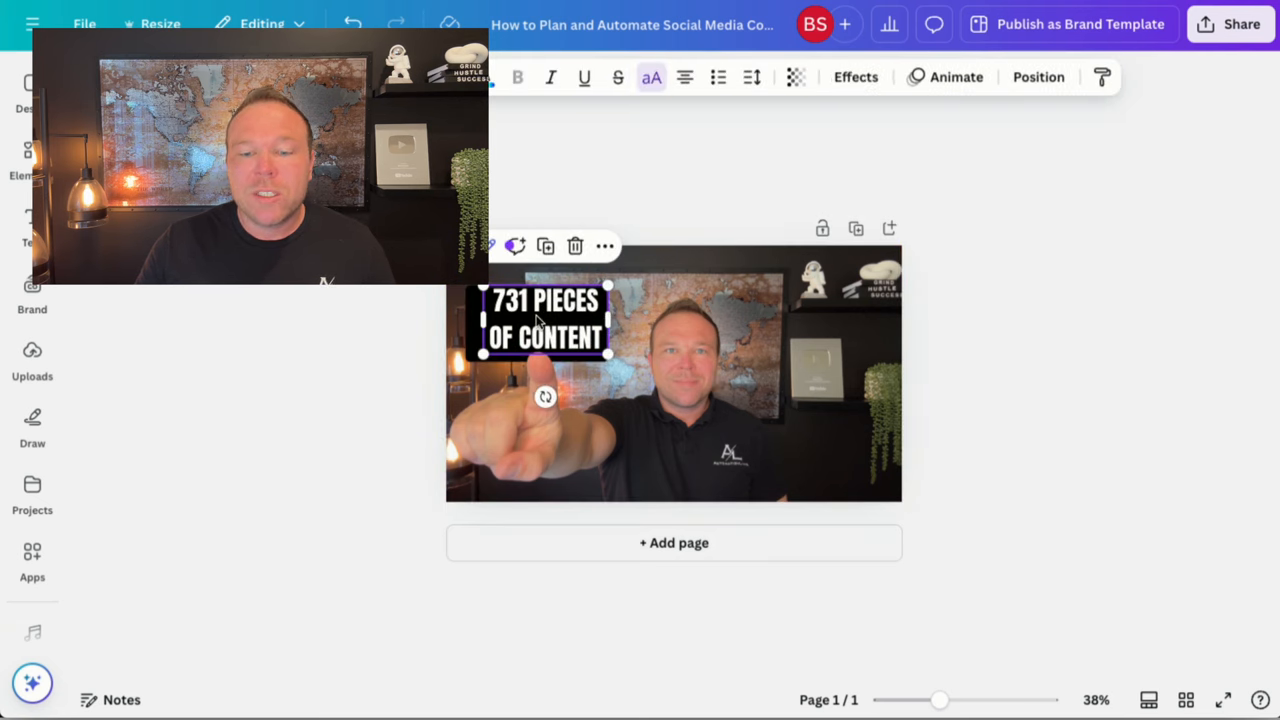
pyautogui.click(1242, 23)
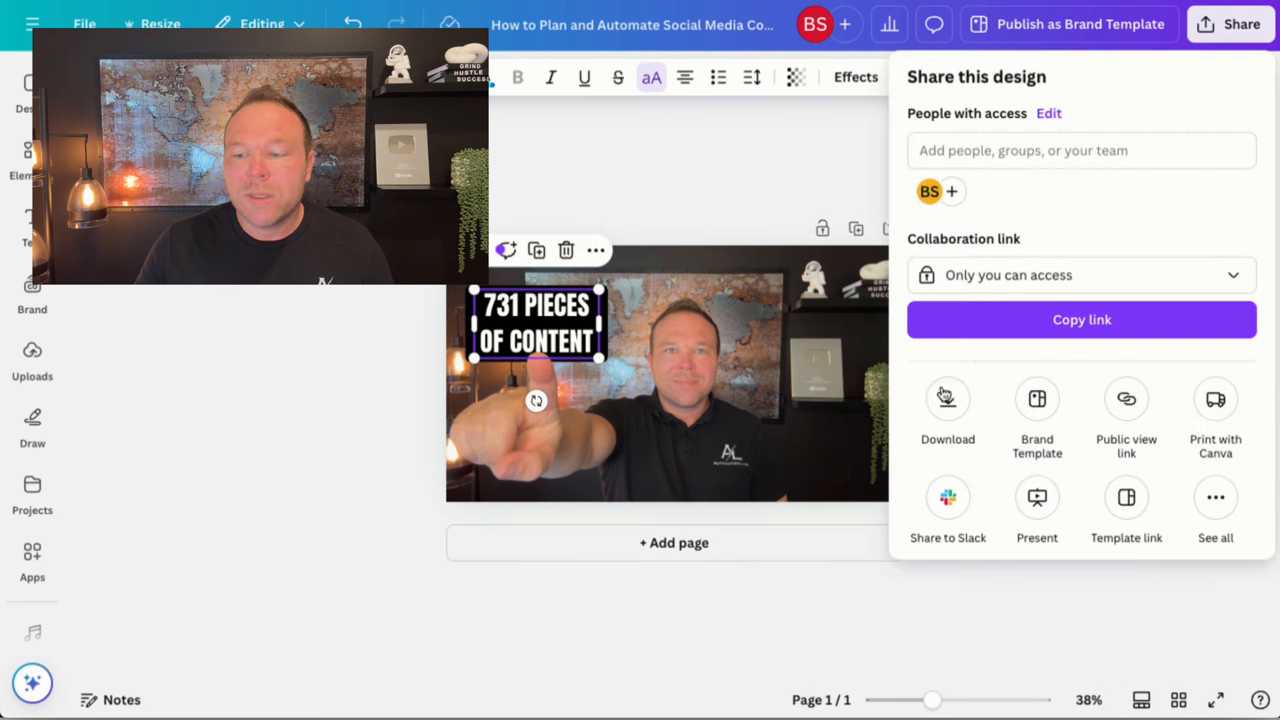
pyautogui.click(947, 398)
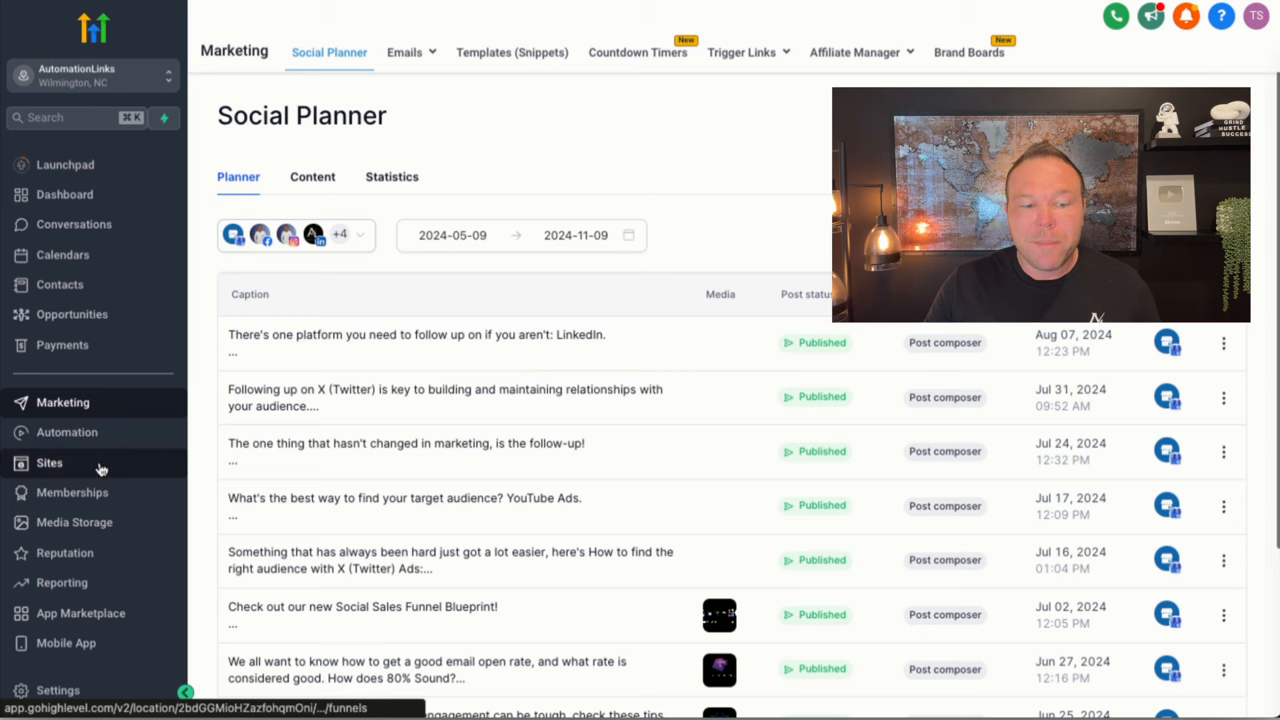
pyautogui.moveTo(660, 206)
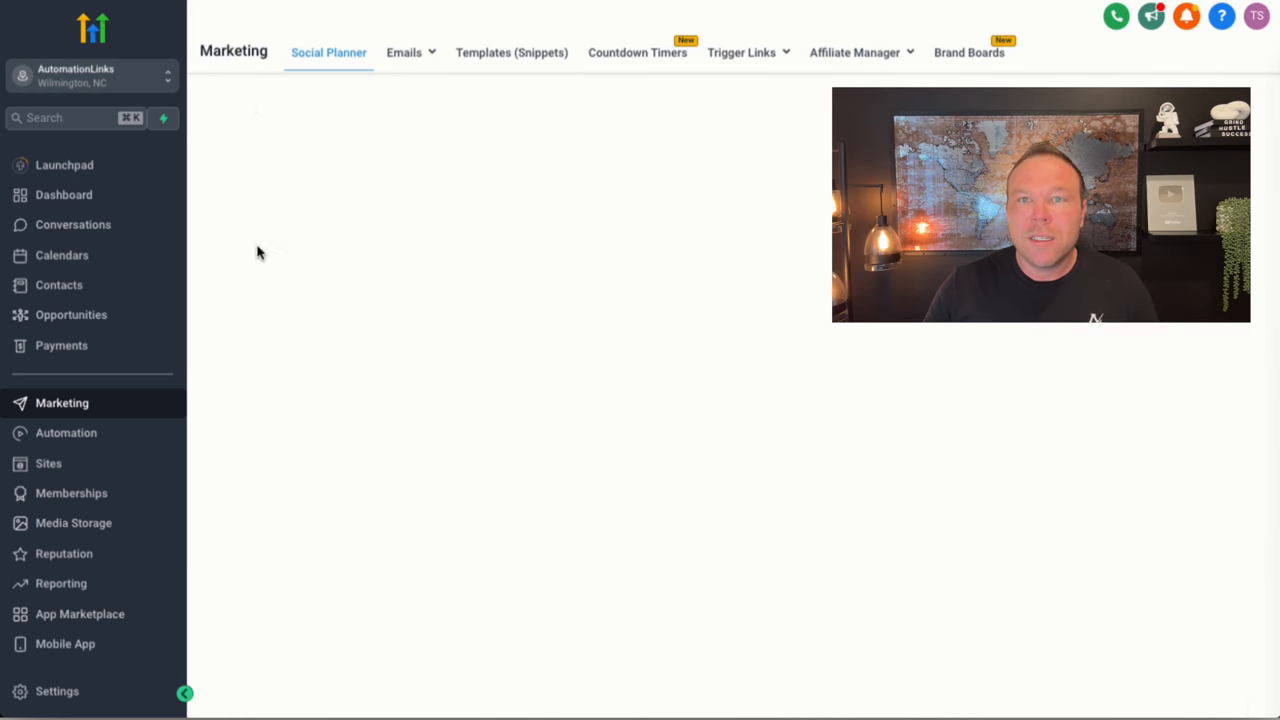
# - Open GoHighLevel's Social Planner under Marketing
pyautogui.click(328, 52)
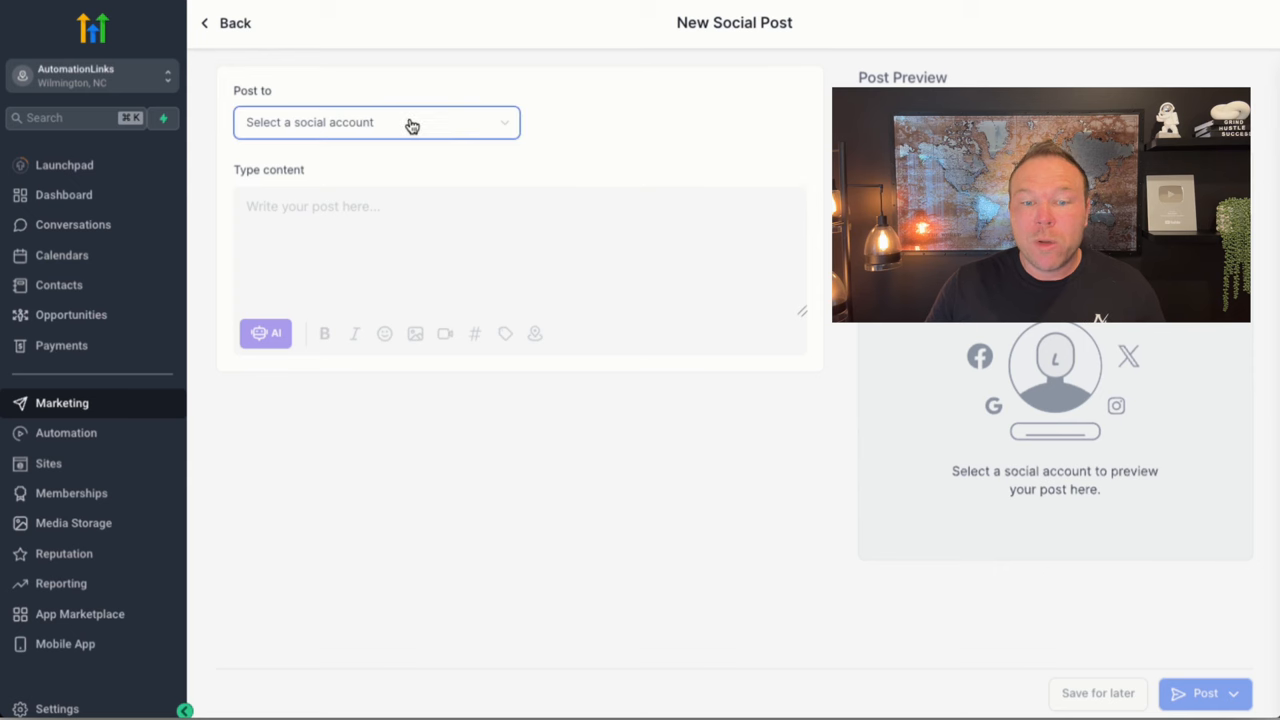
# - Set the post to go to all connected accounts except the last one
pyautogui.click(376, 122)
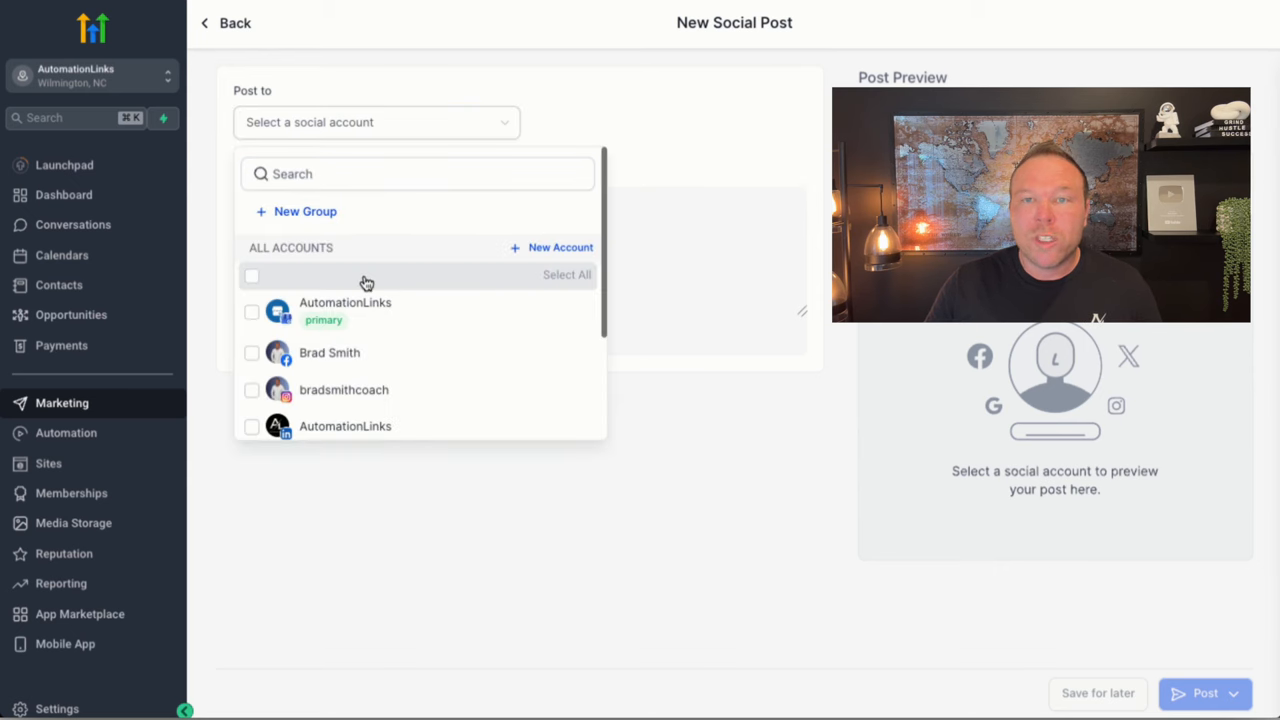
pyautogui.click(251, 275)
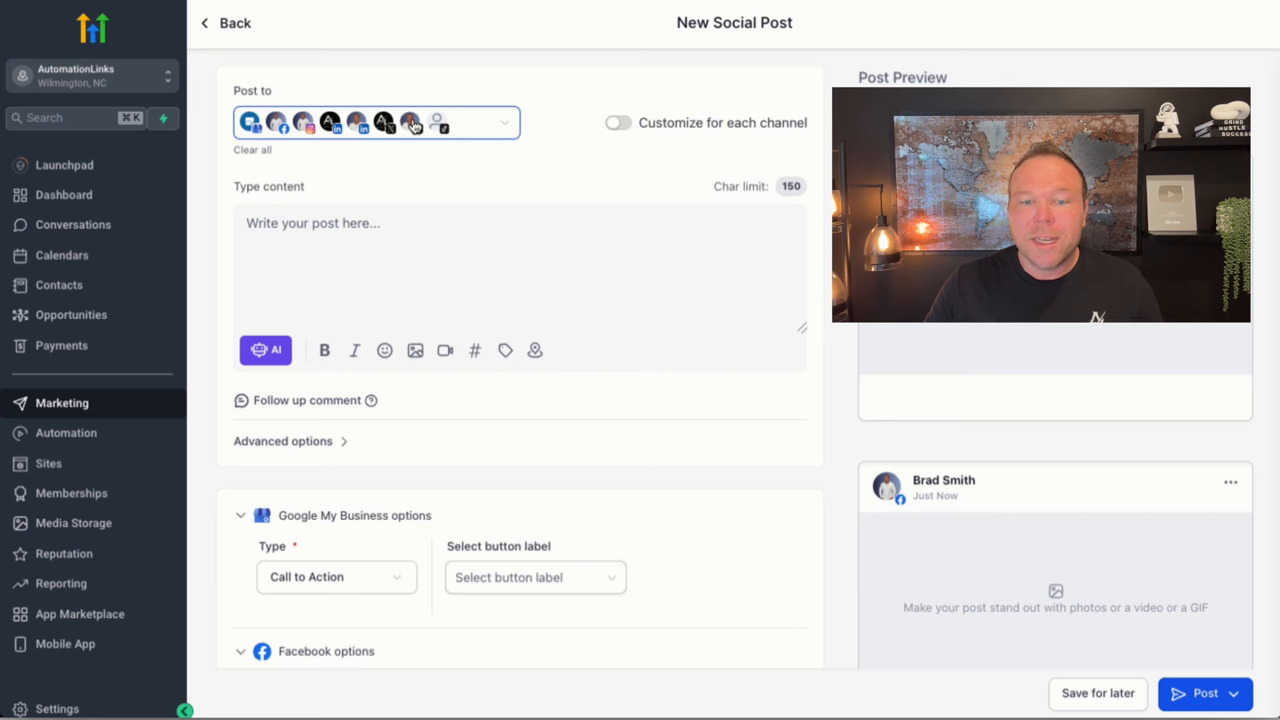
pyautogui.click(505, 122)
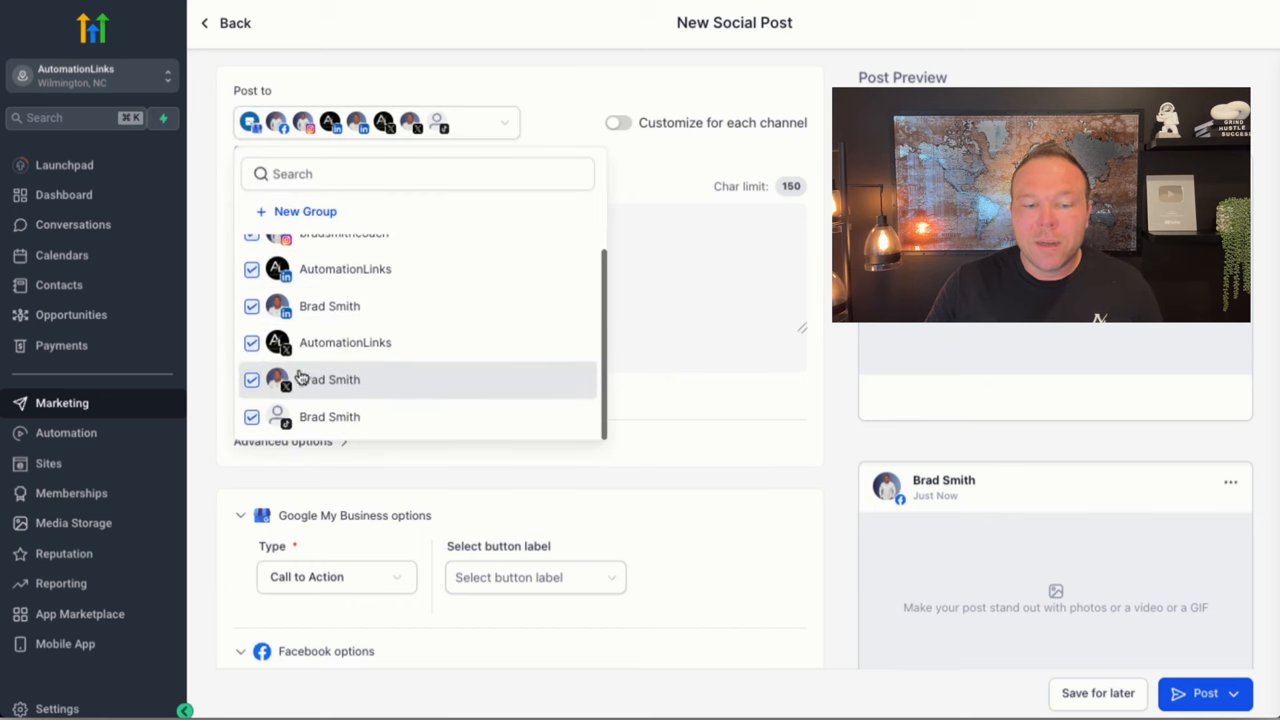
pyautogui.click(251, 417)
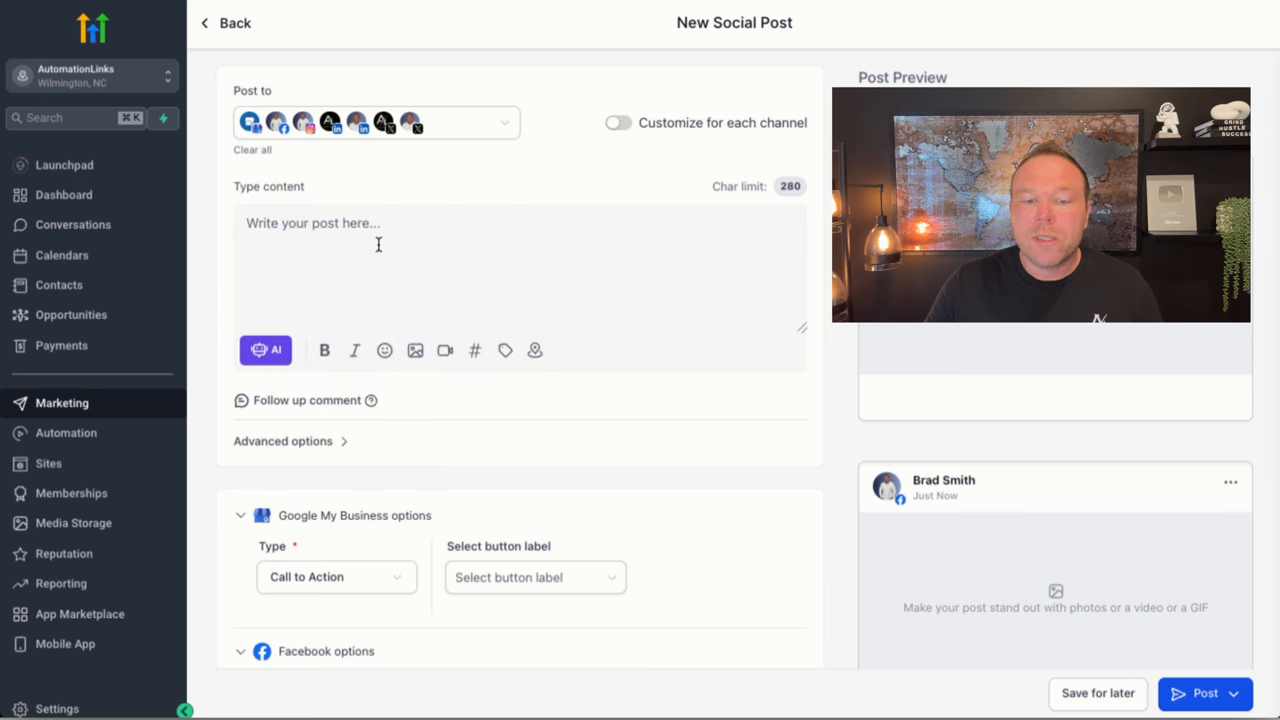
pyautogui.click(414, 350)
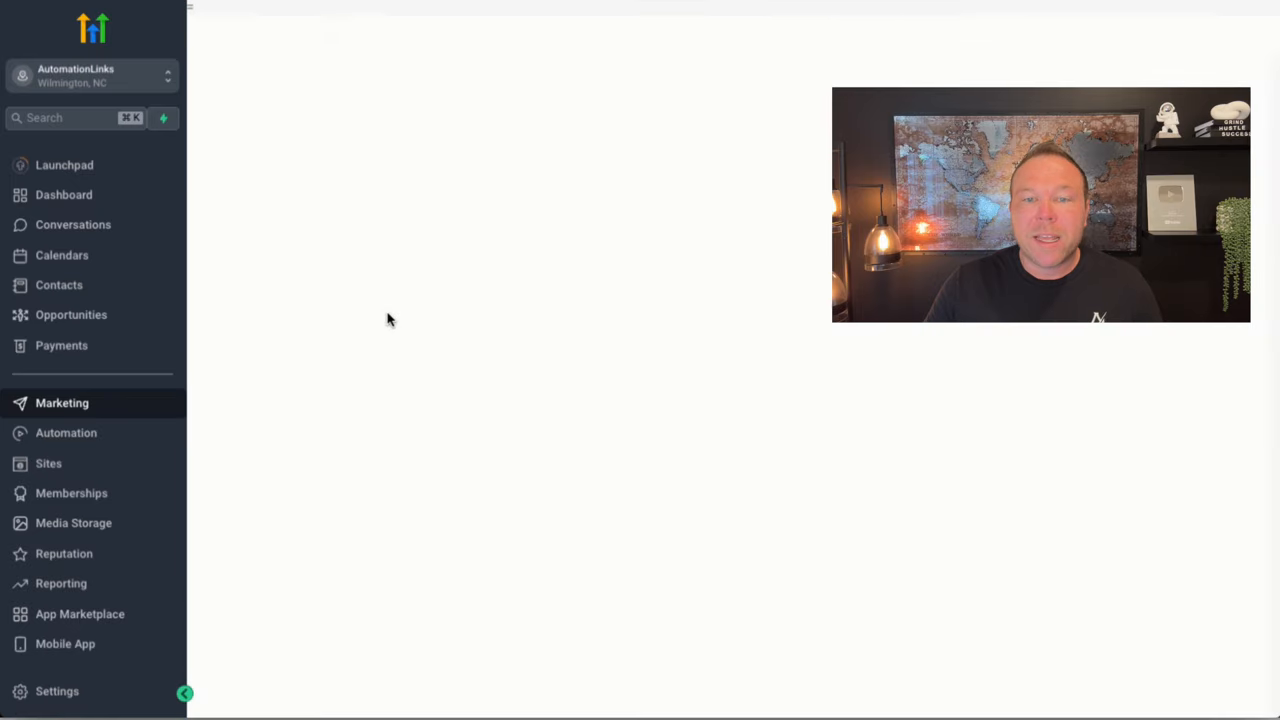
# - Open Media Storage and start uploading an image file for the post
pyautogui.click(73, 522)
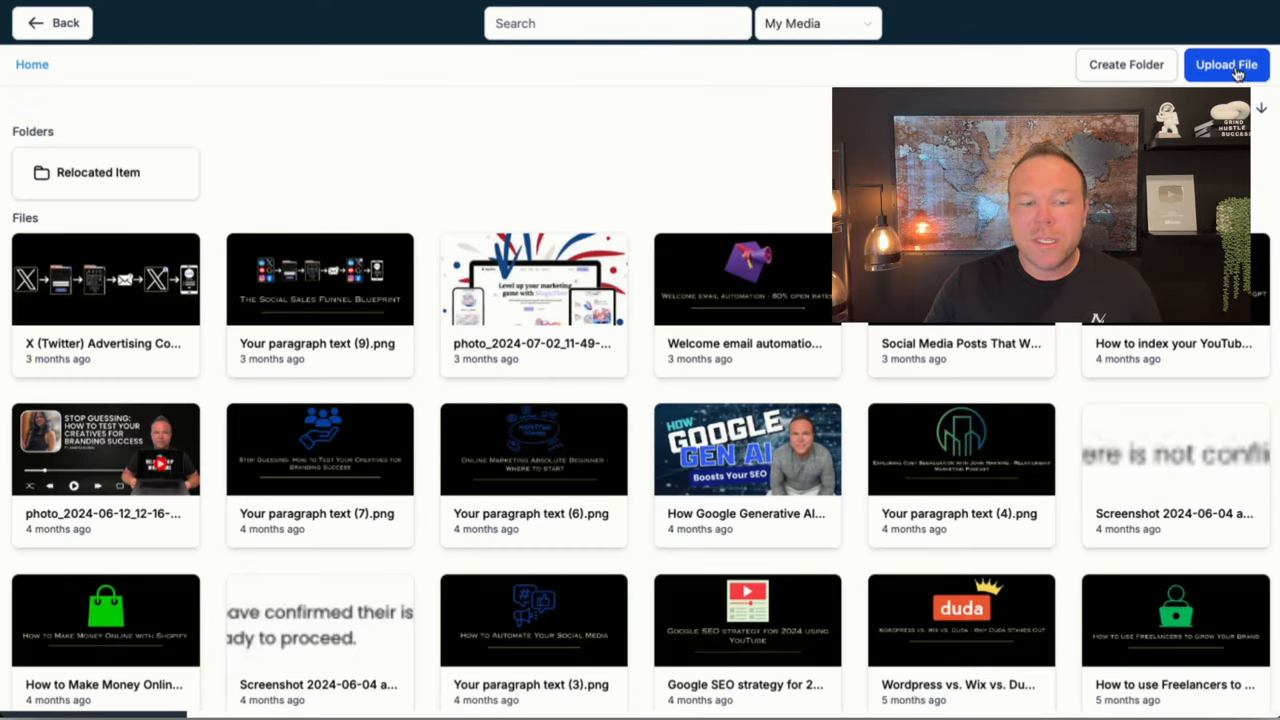
pyautogui.click(105, 278)
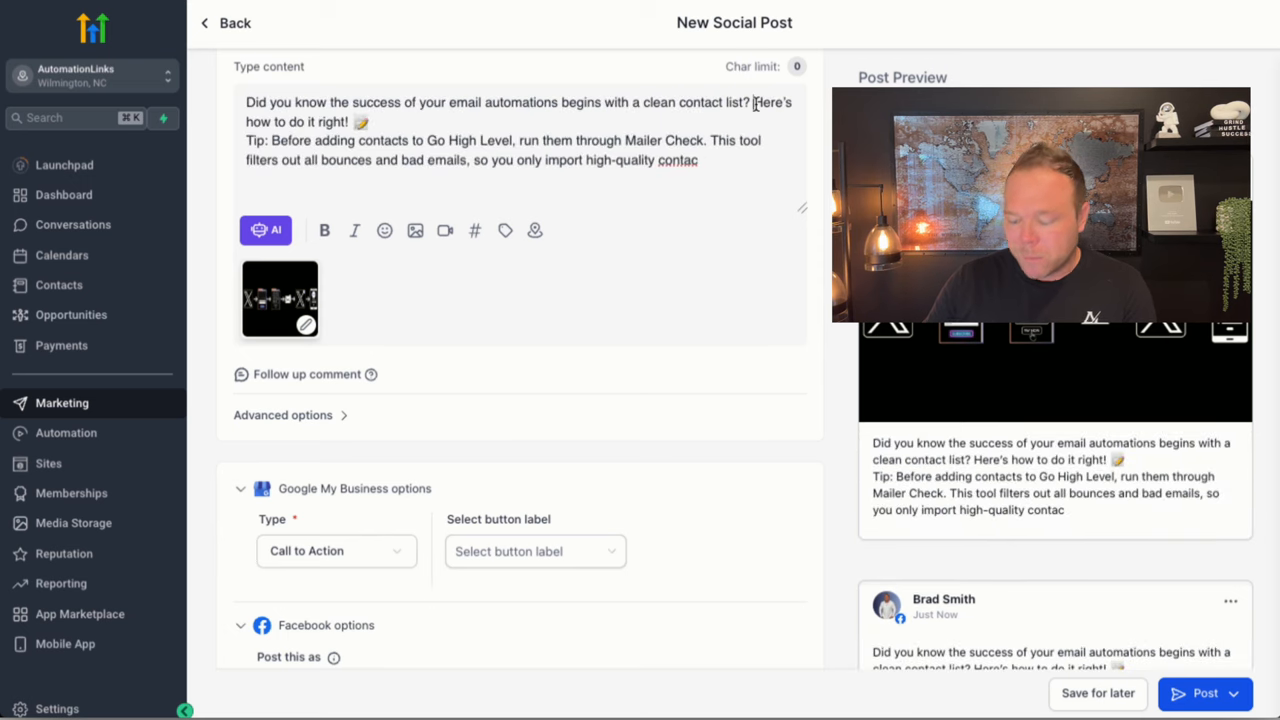
# - Split the clean-contact-list caption into separate lines and reveal the advanced post options
pyautogui.press('enter')
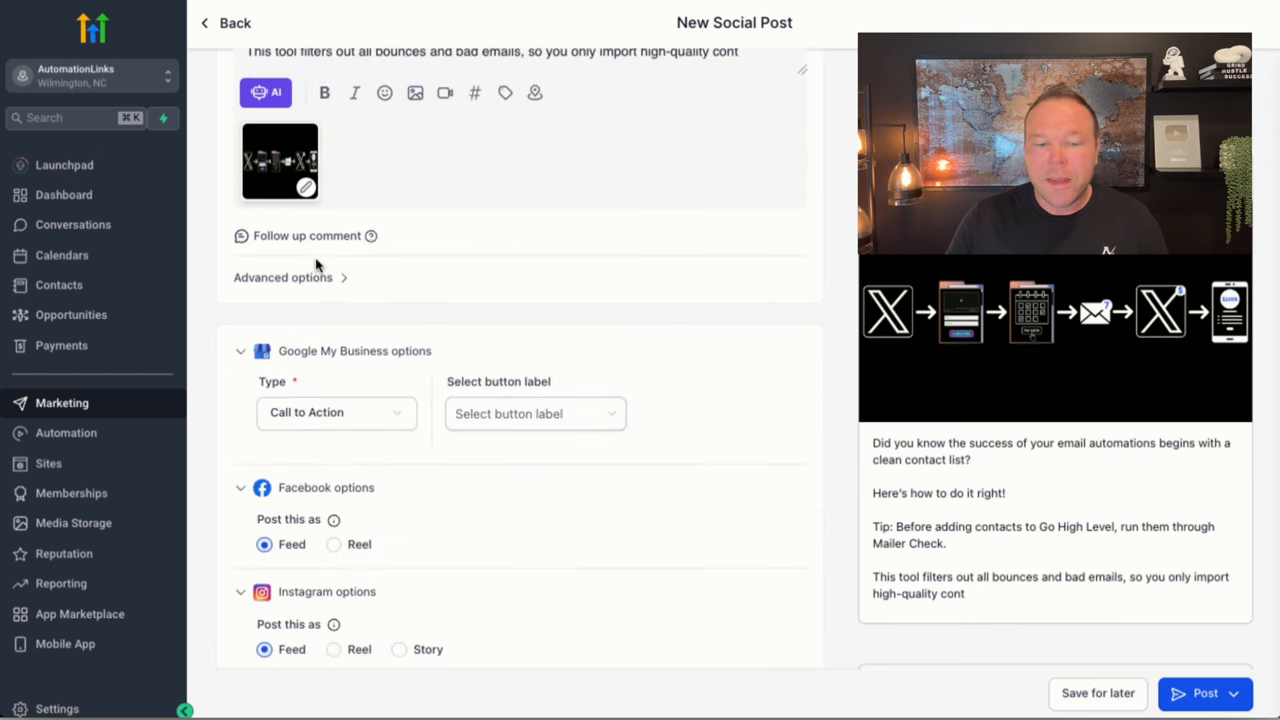
pyautogui.click(283, 277)
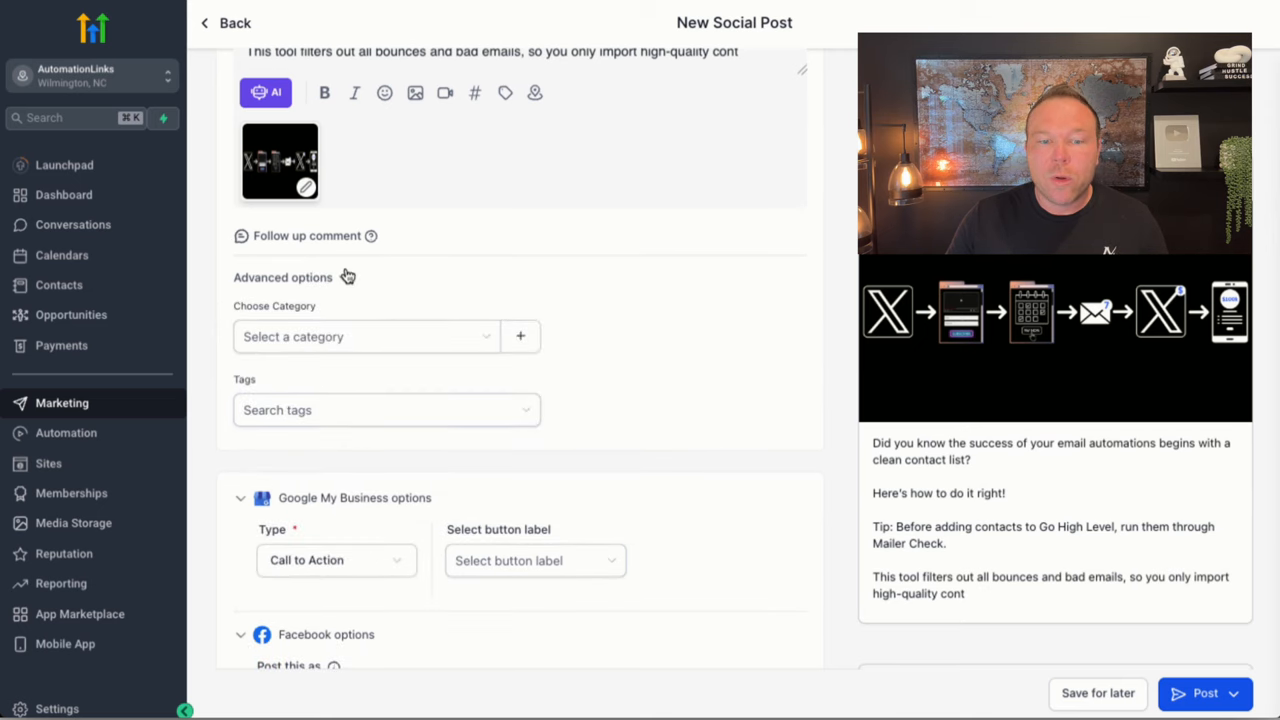
# - Add the newsletter invitation with the automationlinks.com link as a follow-up comment, then view publishing choices
pyautogui.click(283, 277)
pyautogui.write('Join my newsletter here www.automationlinks.com/newsletter')
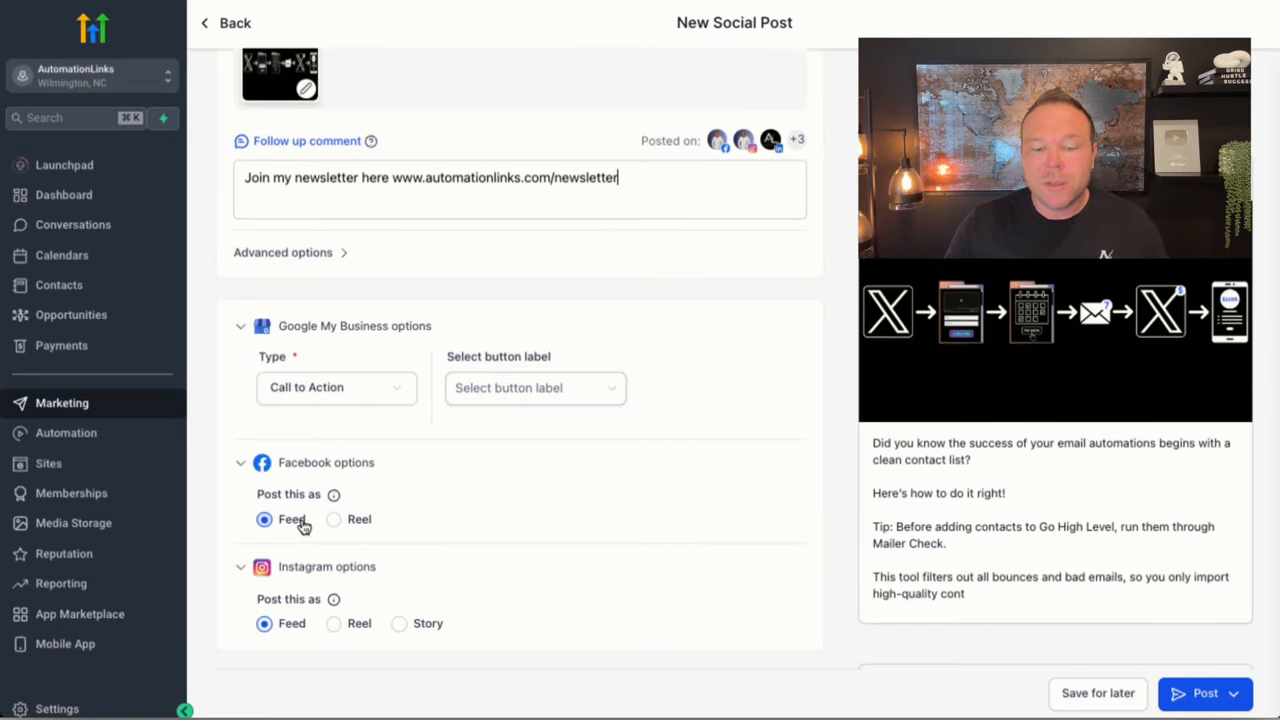
pyautogui.moveTo(420, 605)
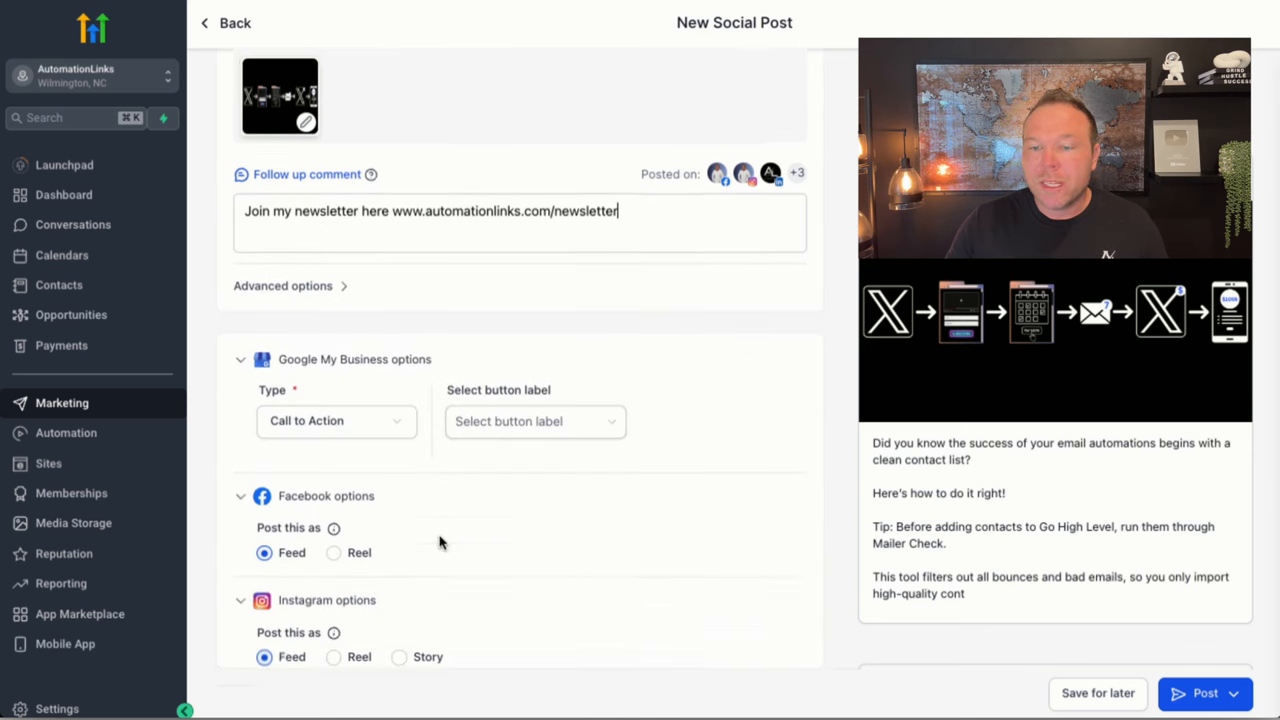
pyautogui.click(1235, 693)
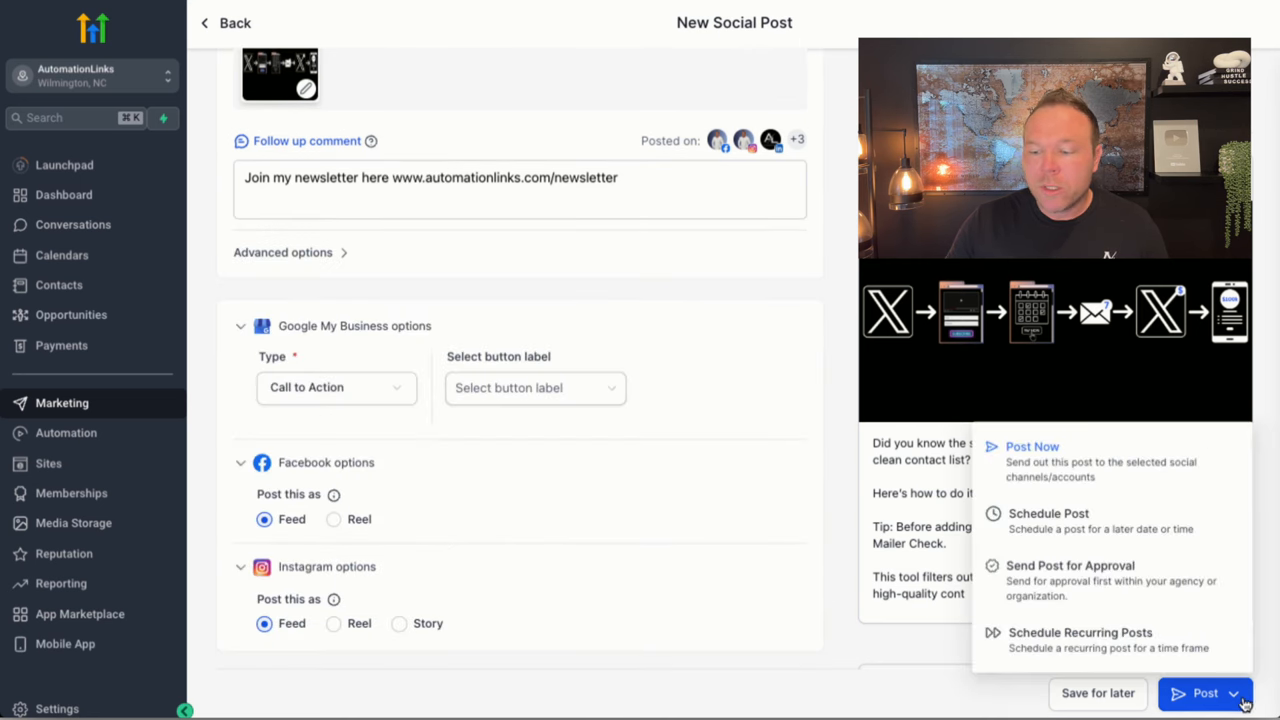
pyautogui.moveTo(1065, 520)
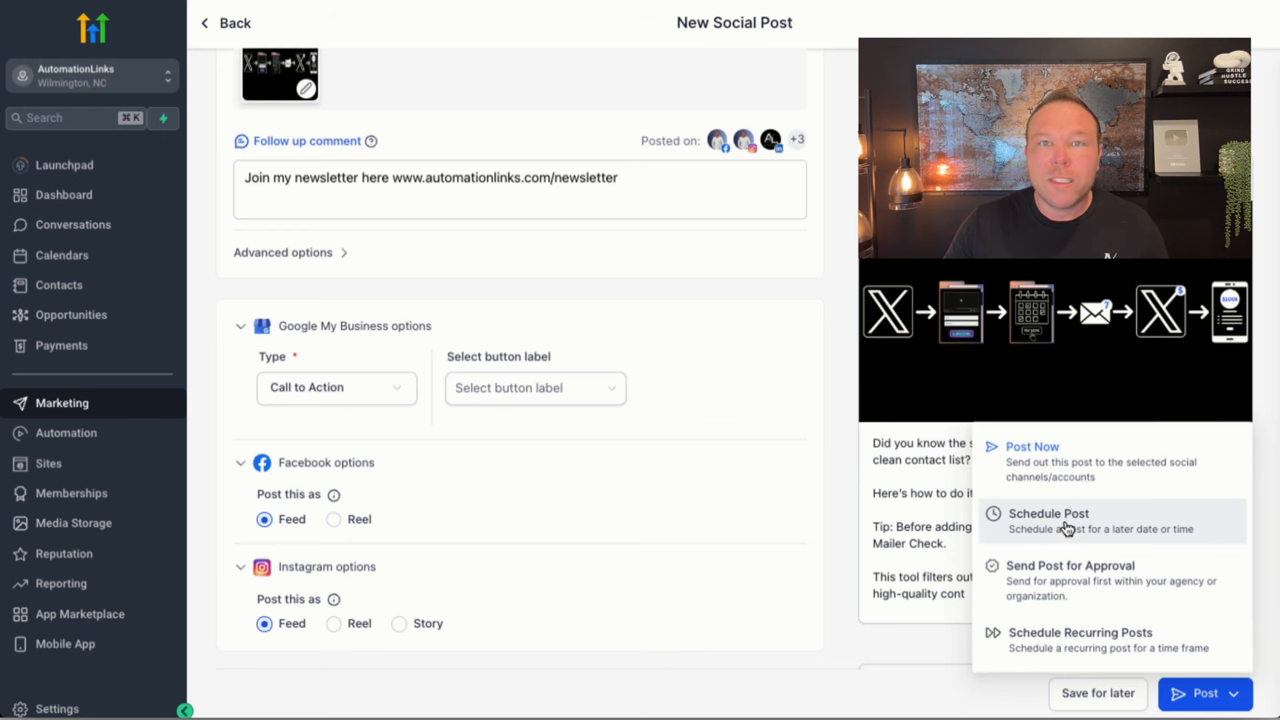
# - Schedule the post for October 10, 2024 at 08:29 AM
pyautogui.click(1048, 513)
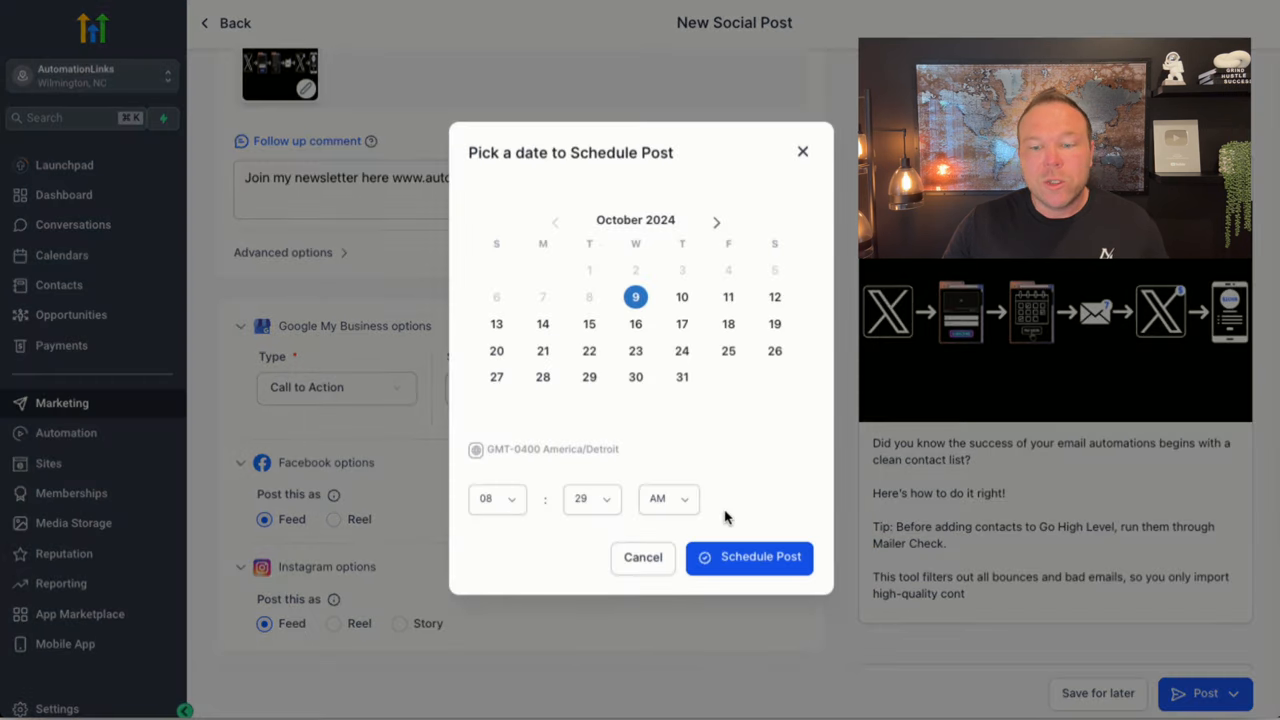
pyautogui.click(682, 297)
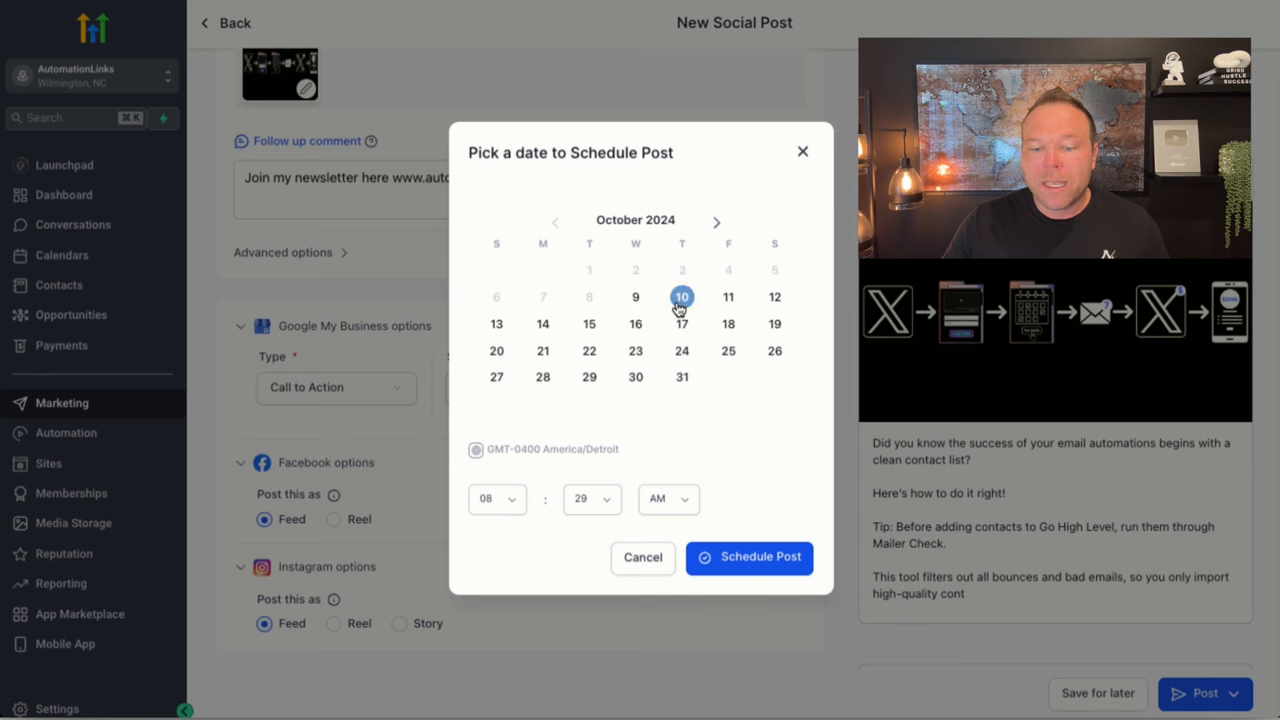
pyautogui.click(748, 557)
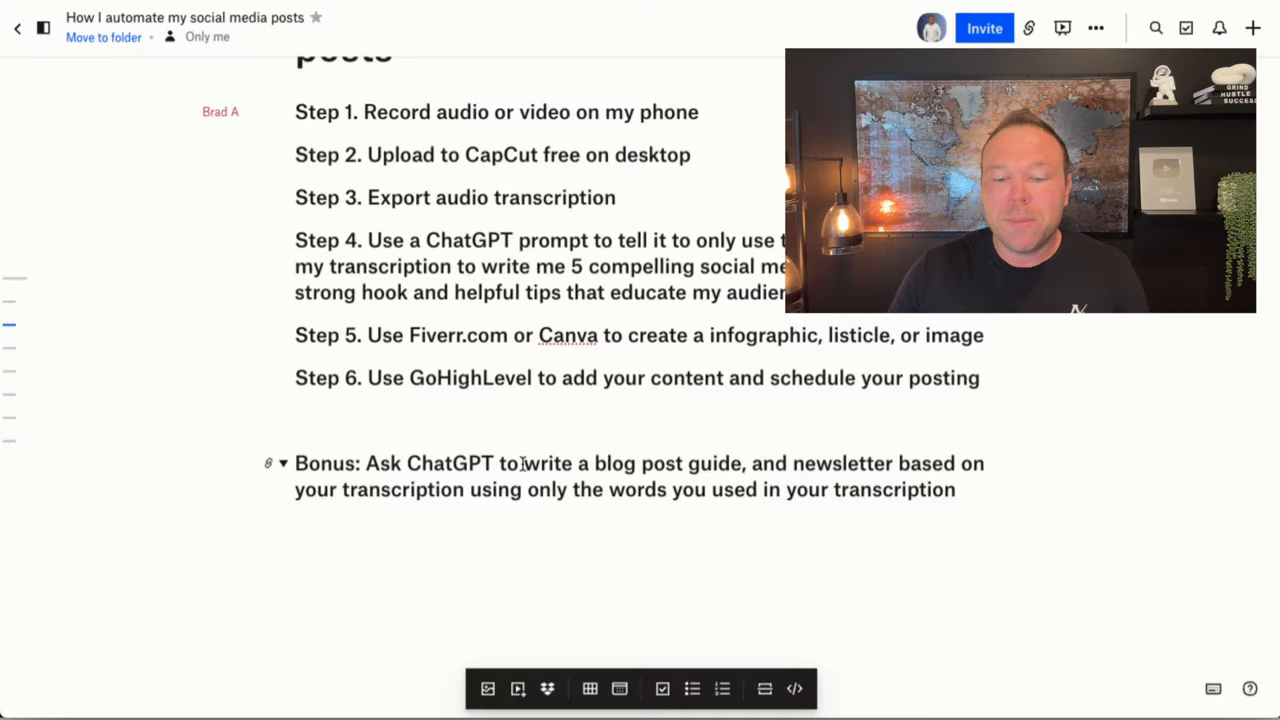
# - Select and copy the Bonus prompt requesting a blog post guide and newsletter
pyautogui.moveTo(508, 463); pyautogui.dragTo(955, 489)
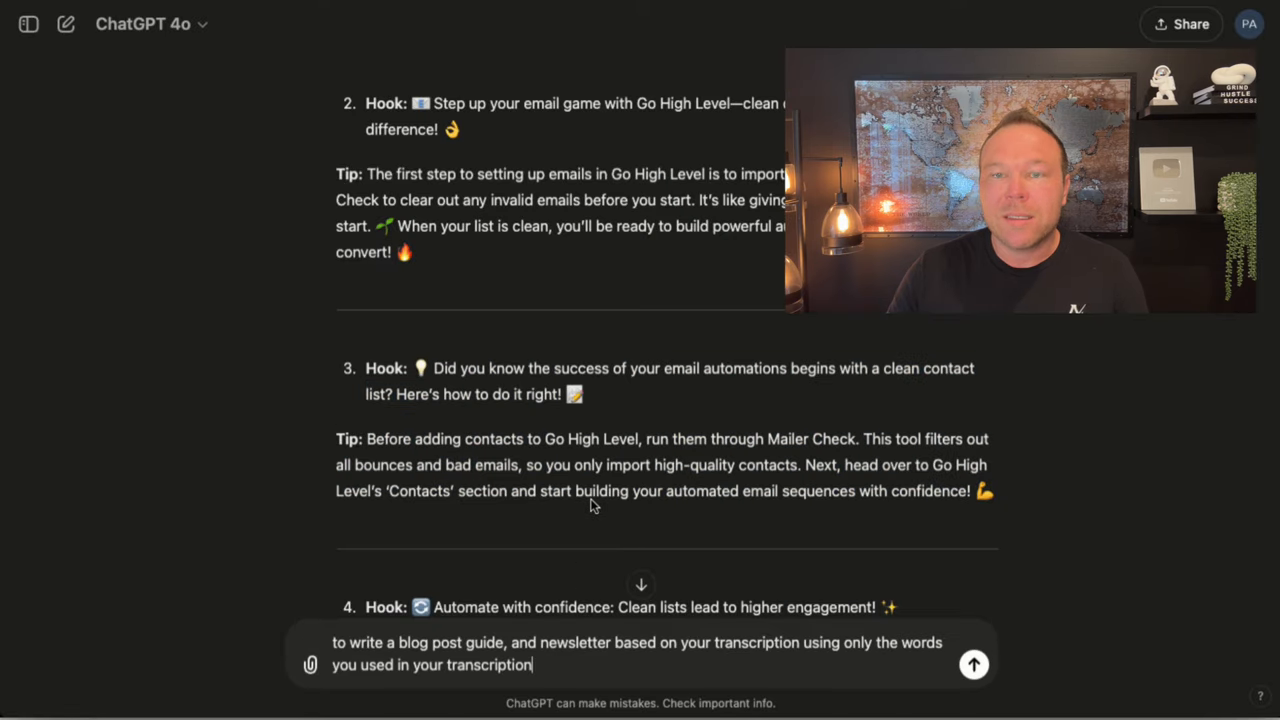
# - Send the blog post guide and newsletter prompt to ChatGPT and scroll through the email-automation guide
pyautogui.click(972, 664)
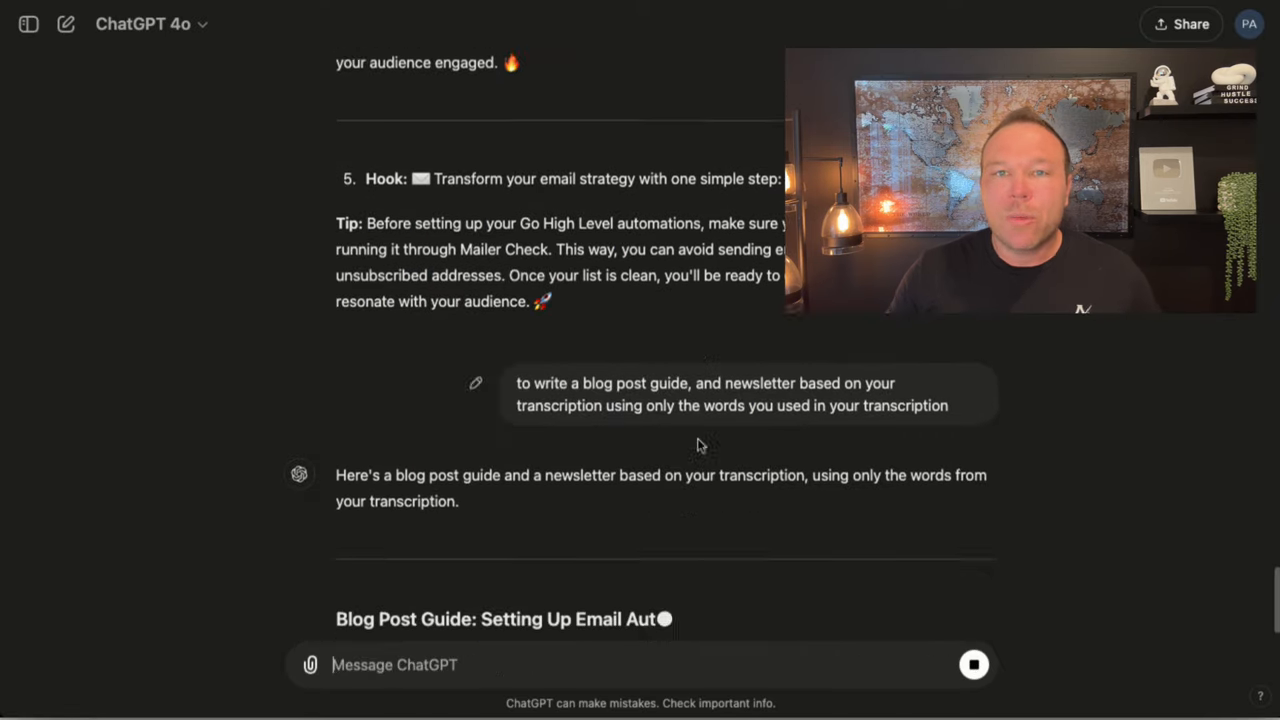
pyautogui.scroll(-3)
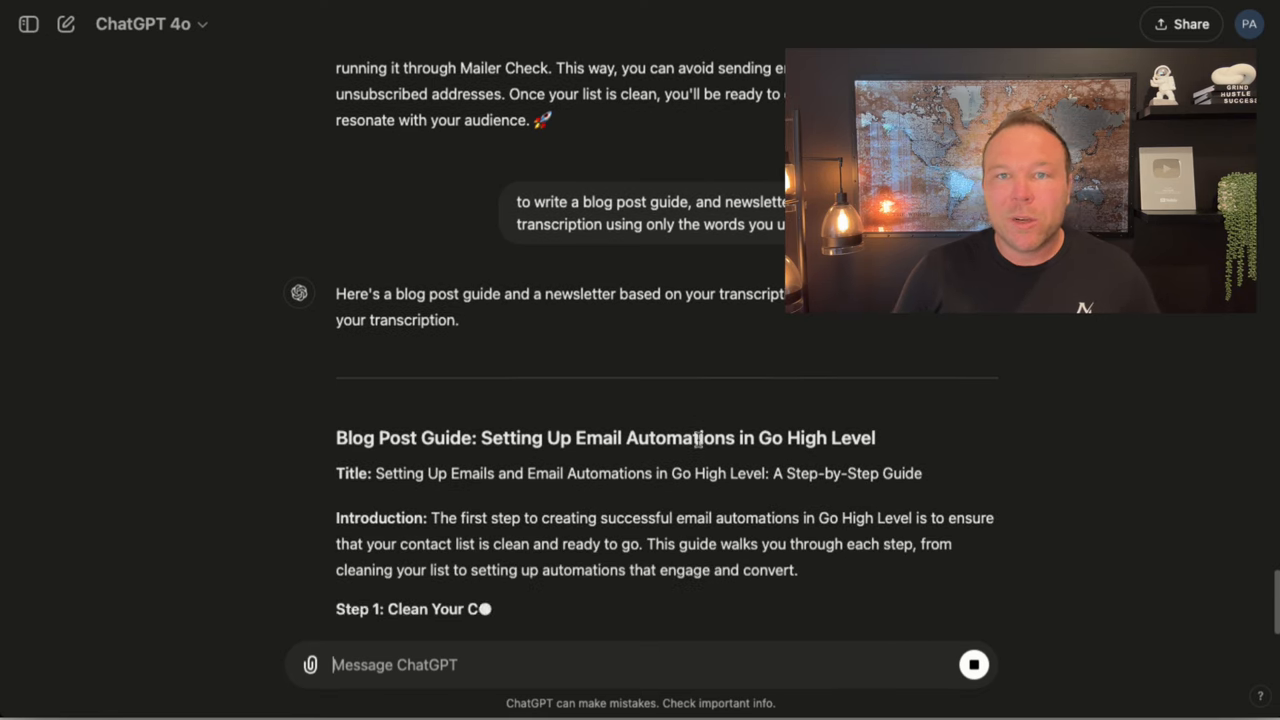
pyautogui.scroll(-3)
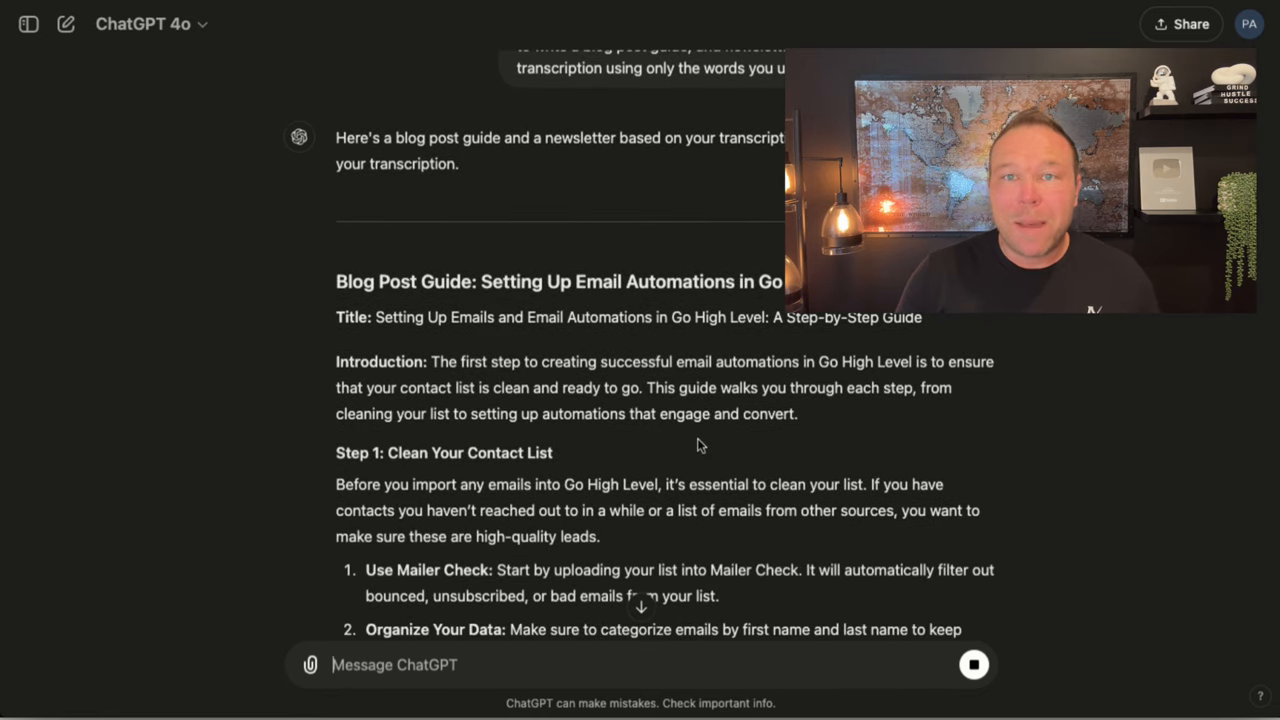